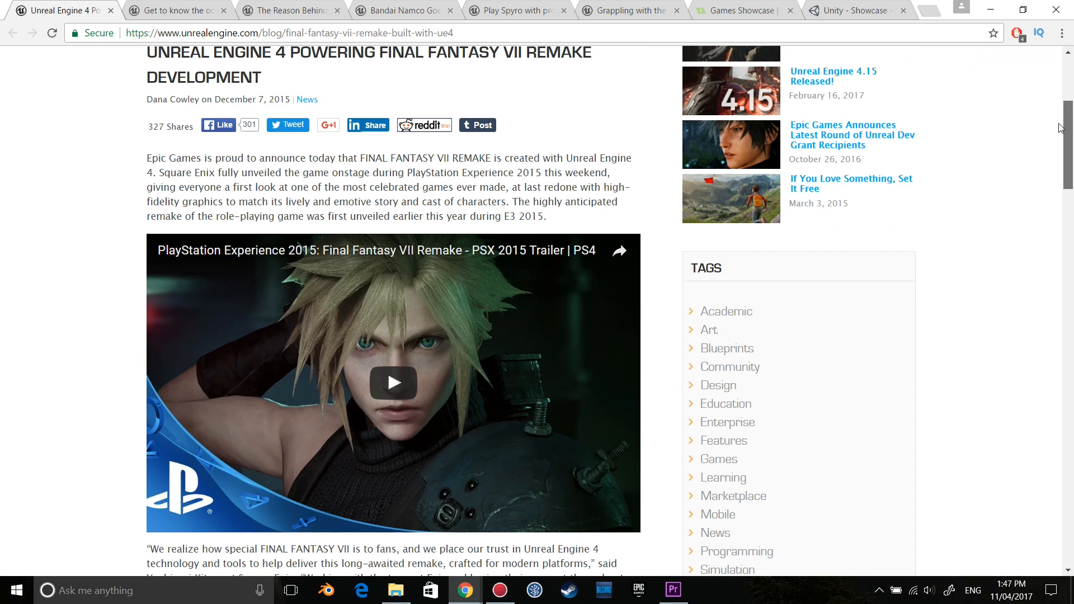
Close the Final Fantasy VII Remake tab and read down through the RiME showcase article to its comments.
click(111, 10)
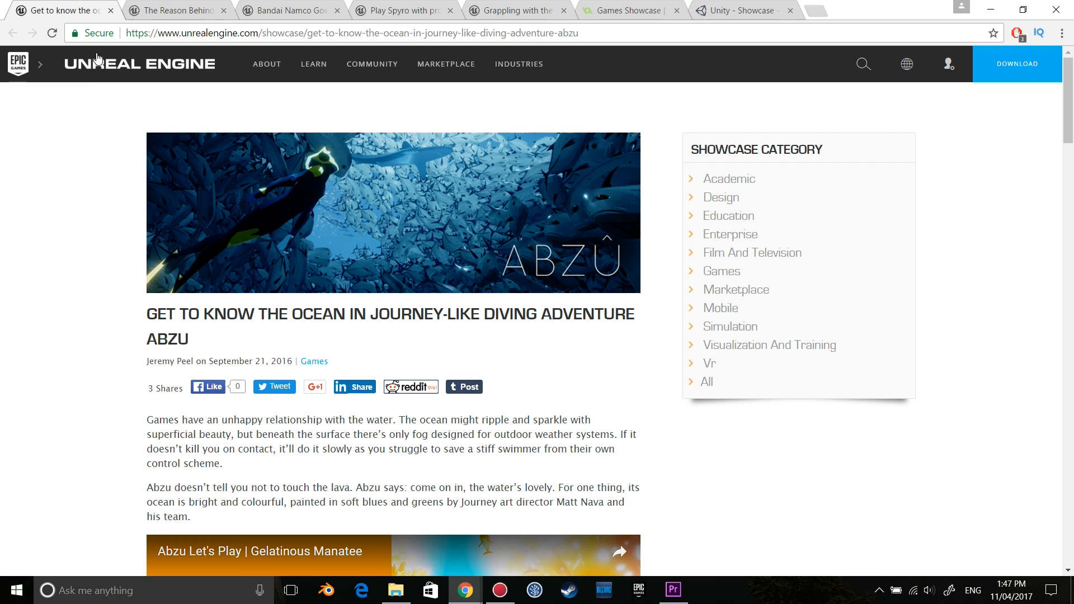
scroll(down, 3)
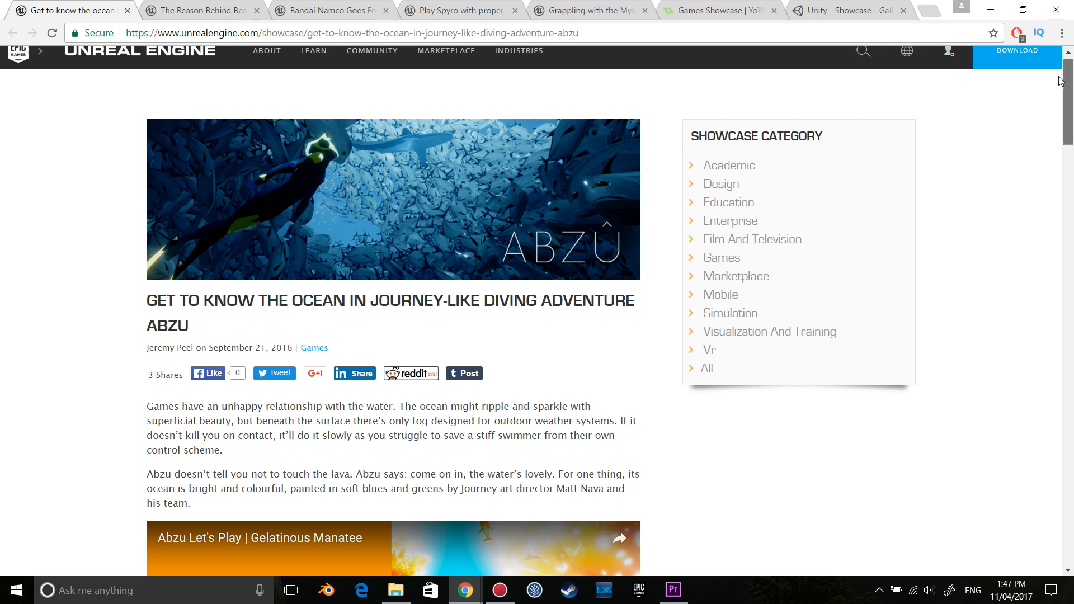
scroll(down, 3)
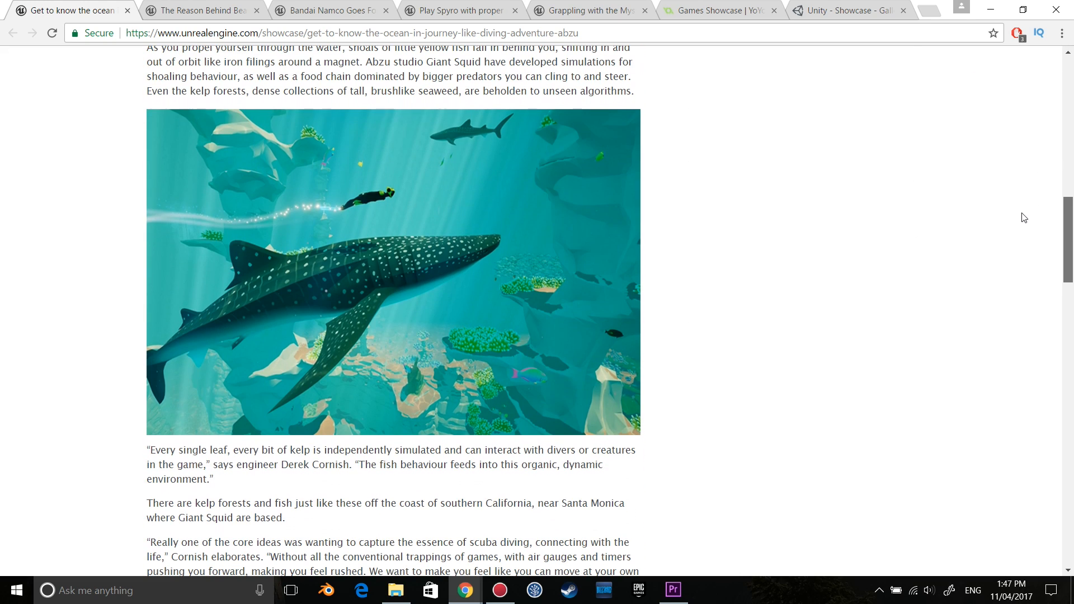
scroll(down, 3)
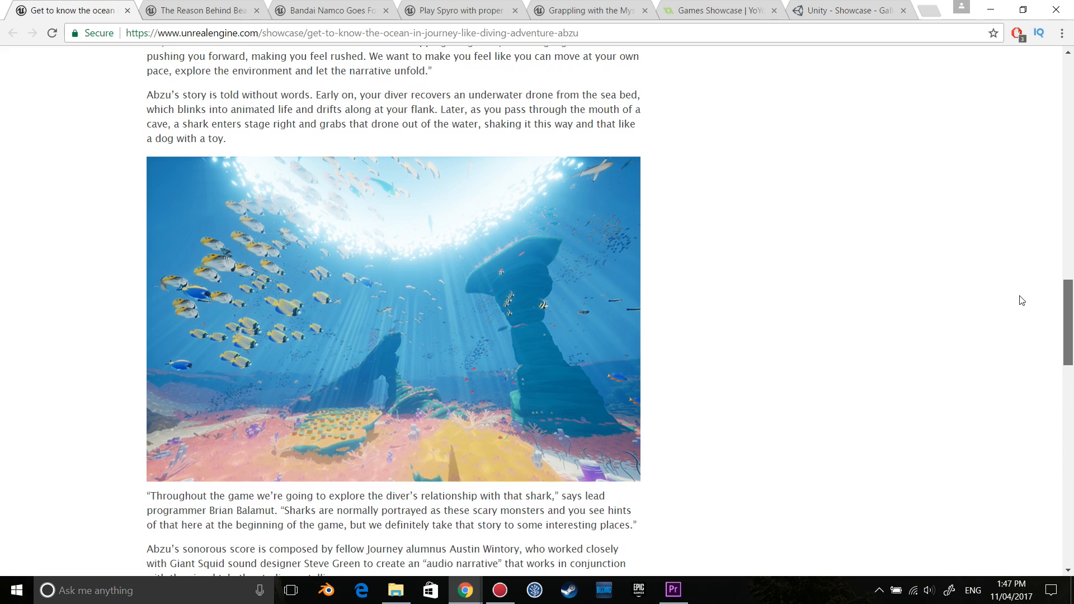
scroll(down, 3)
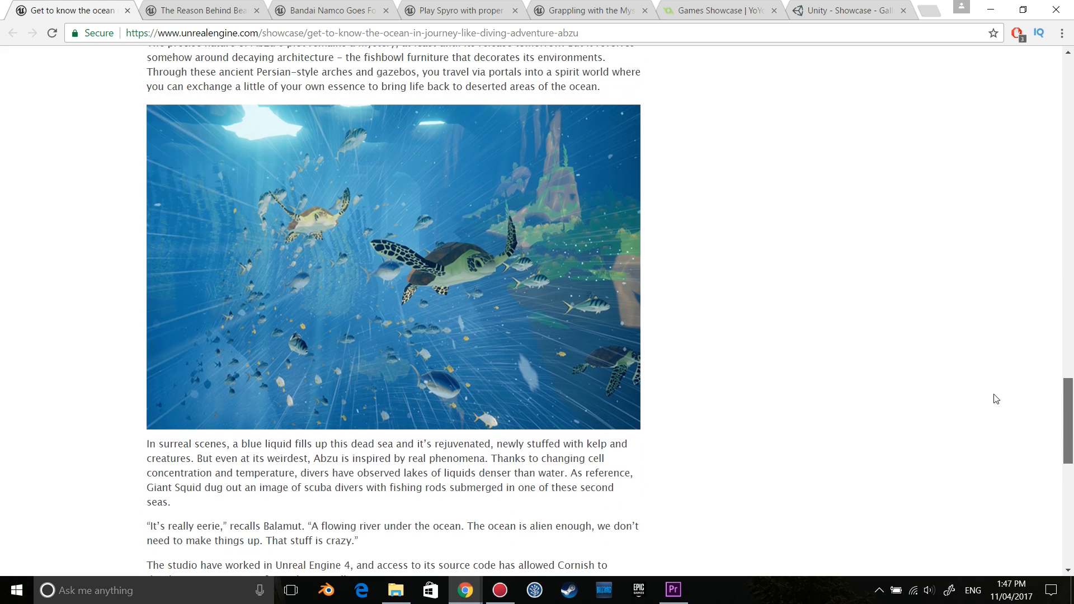
scroll(down, 3)
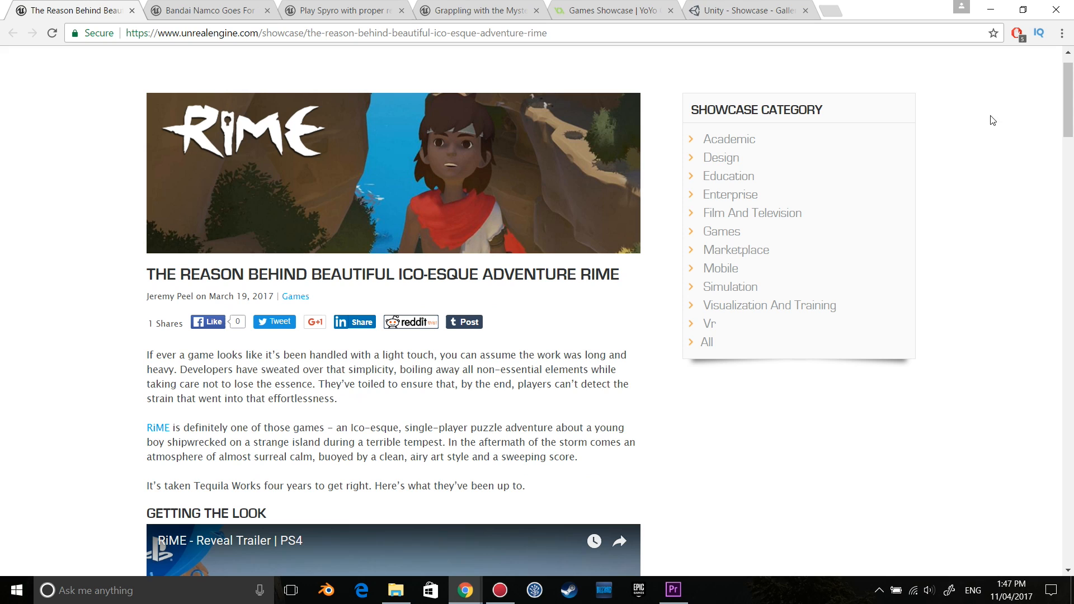
scroll(down, 3)
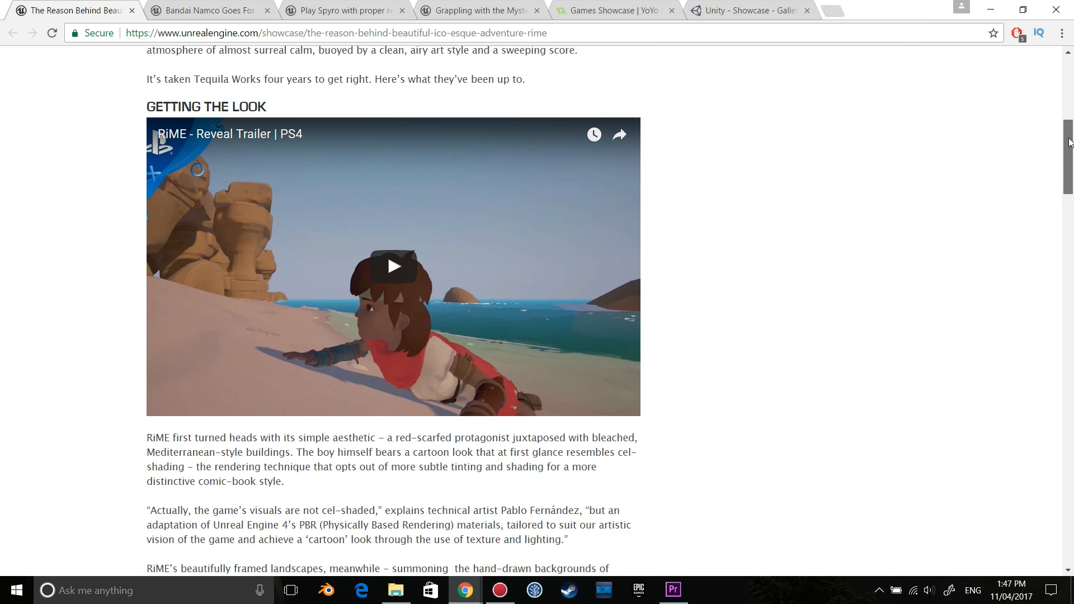
scroll(down, 3)
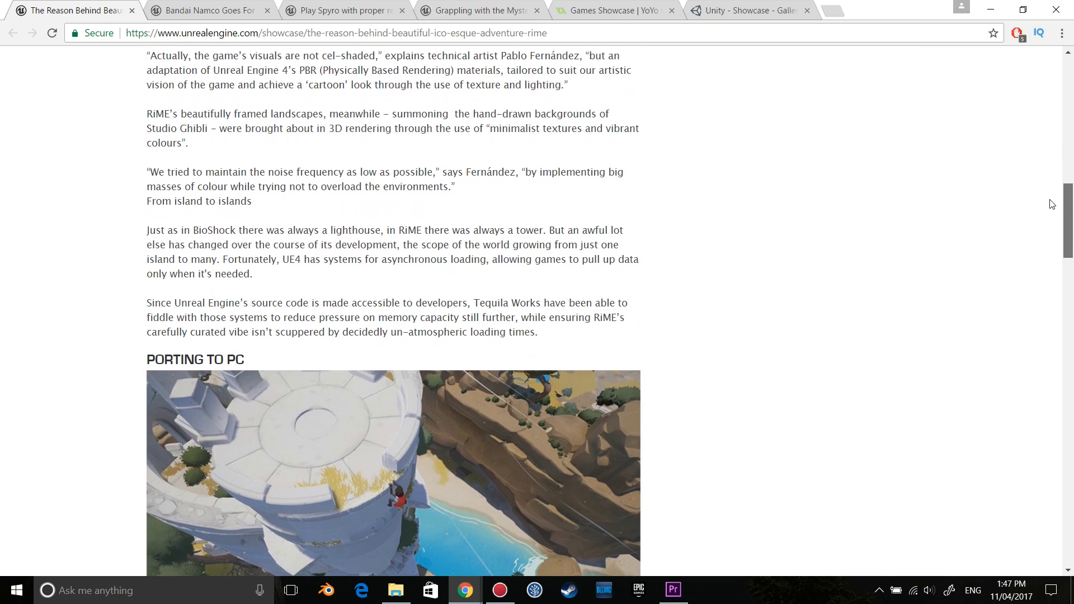
scroll(down, 3)
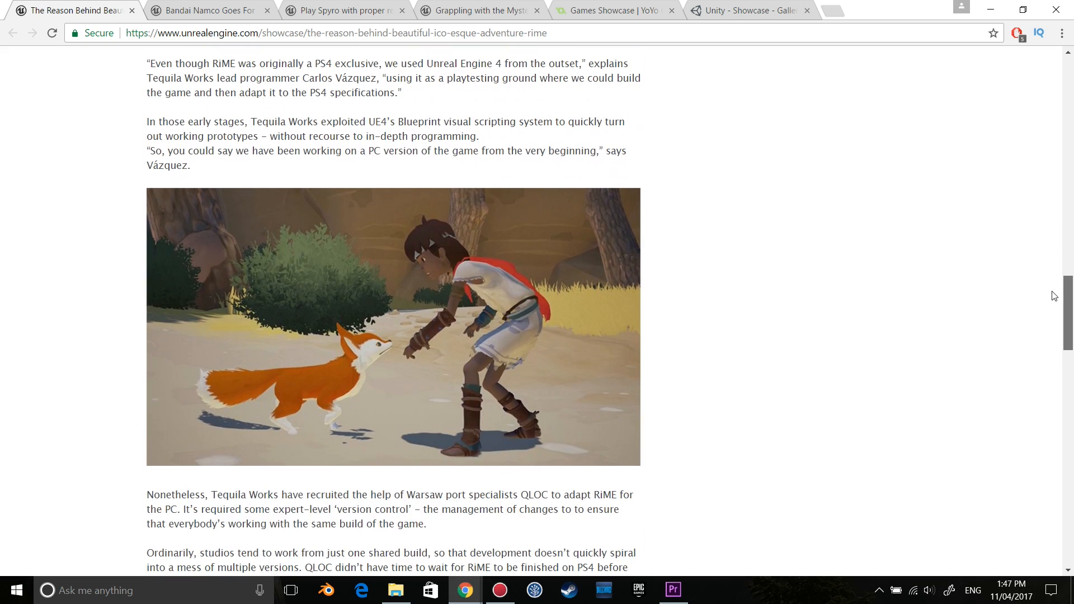
scroll(down, 3)
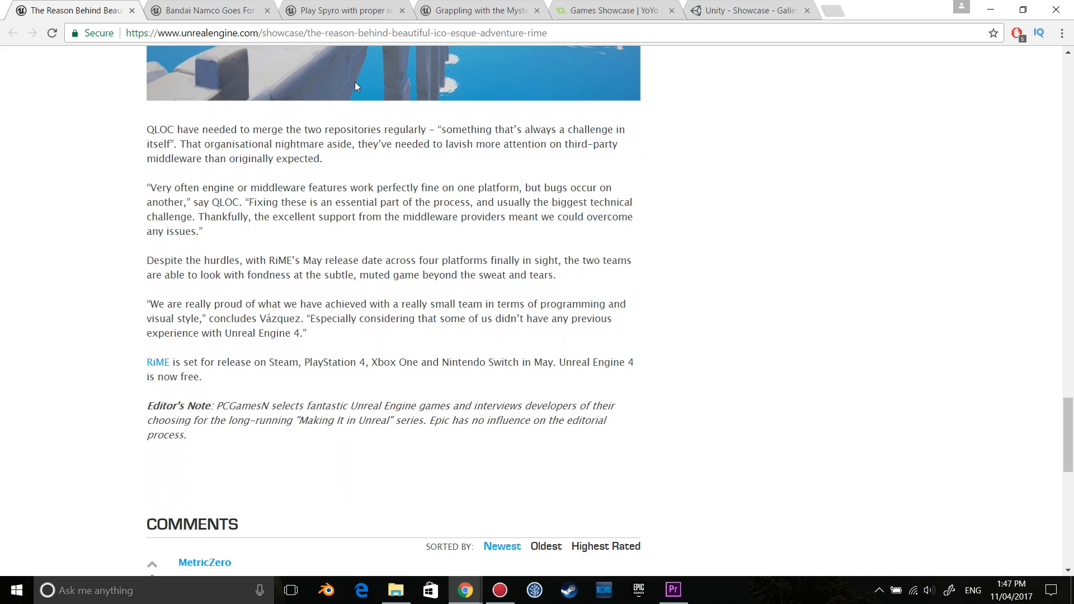
Close the RiME tab and read down the Tekken 7 showcase article.
click(131, 10)
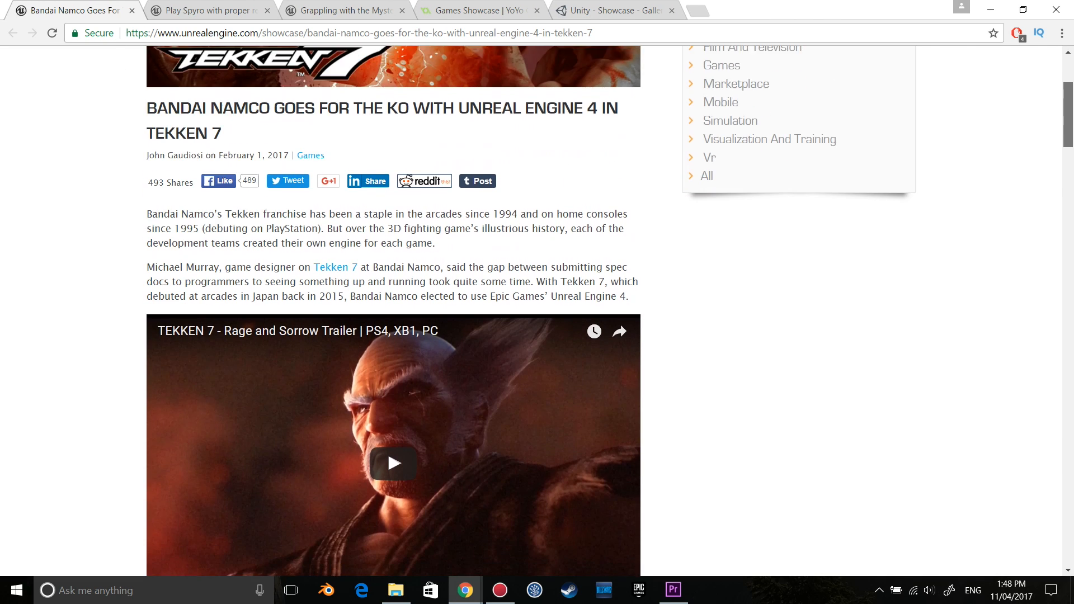
scroll(down, 3)
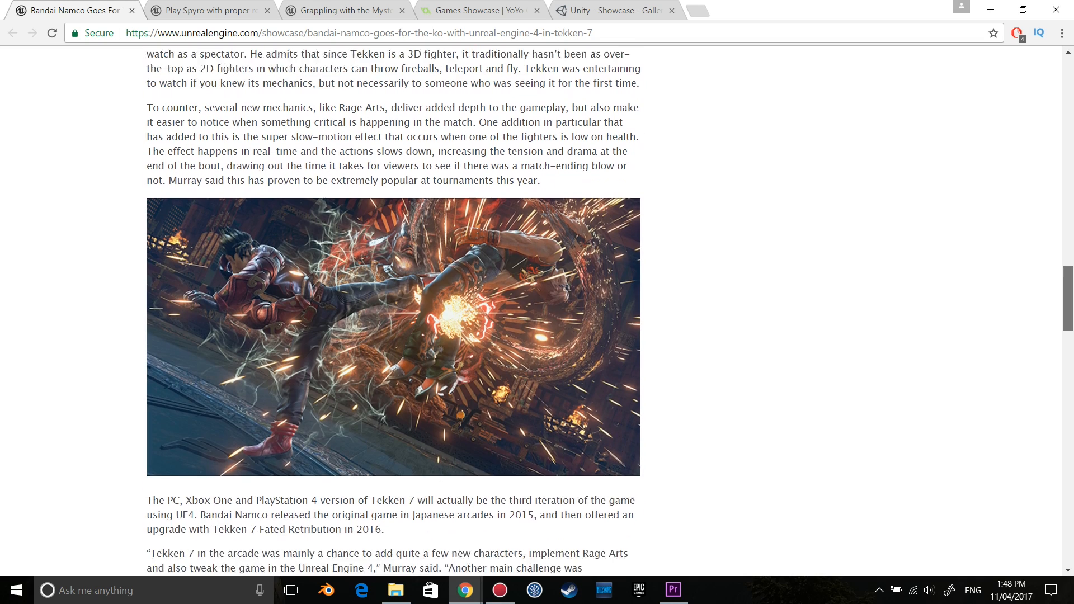
scroll(down, 3)
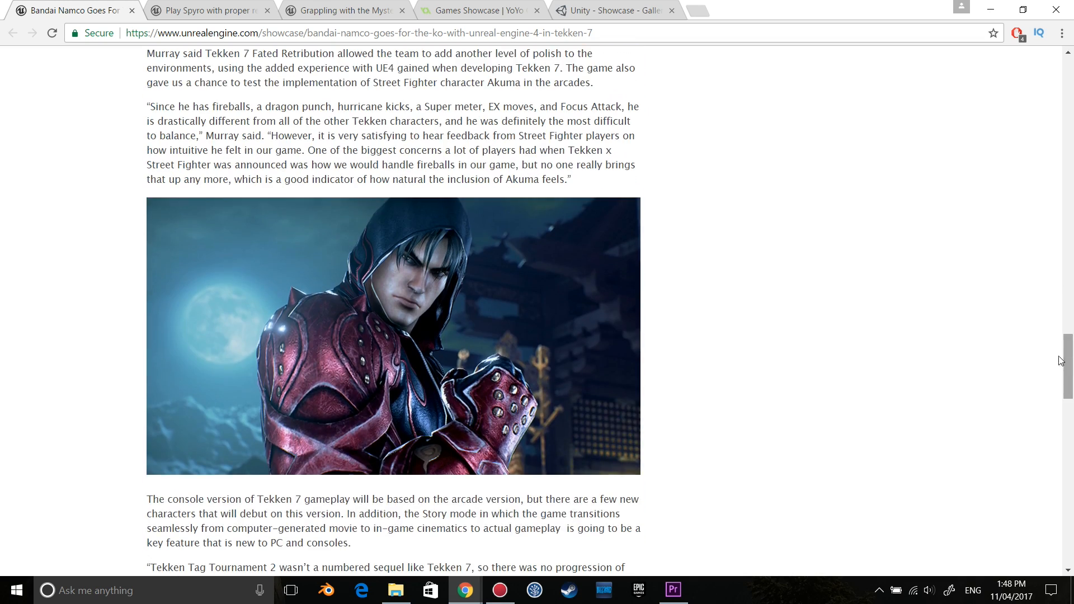
Close the Tekken 7 tab and read through the Snake Pass showcase article.
click(131, 10)
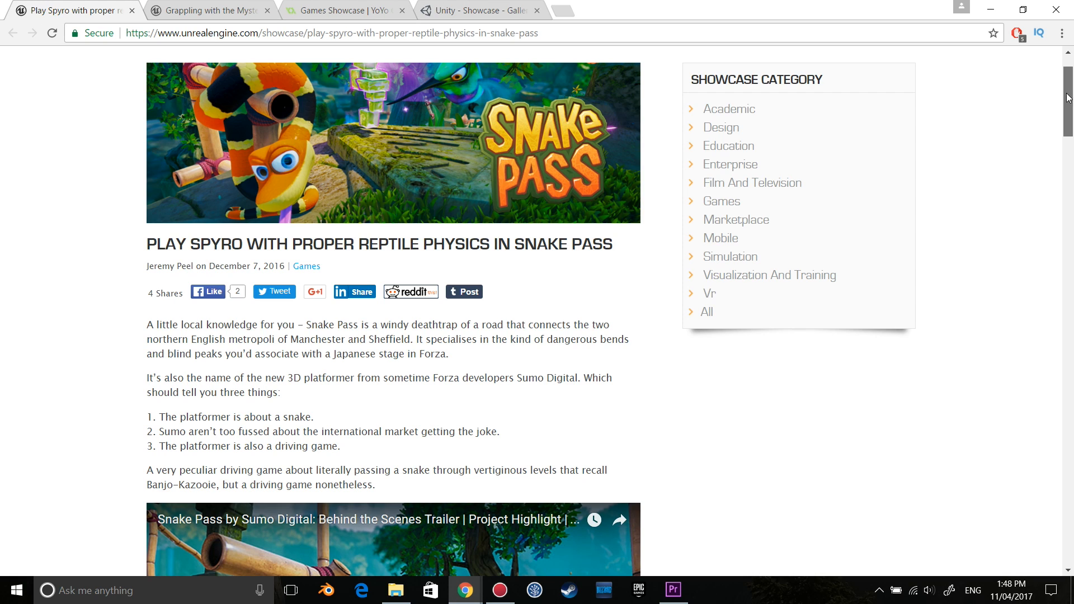
scroll(down, 3)
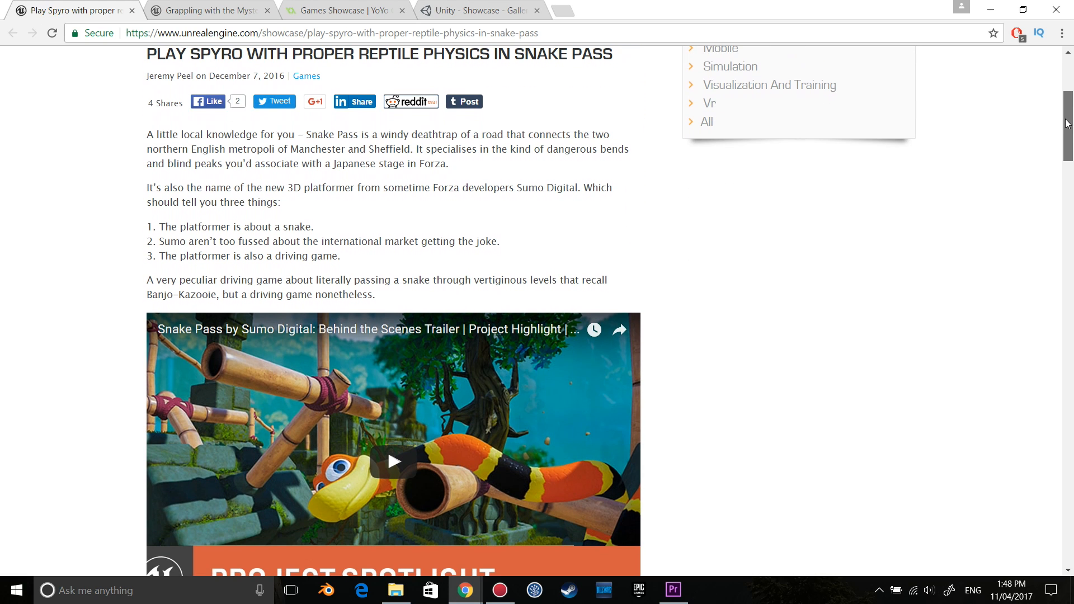
scroll(down, 3)
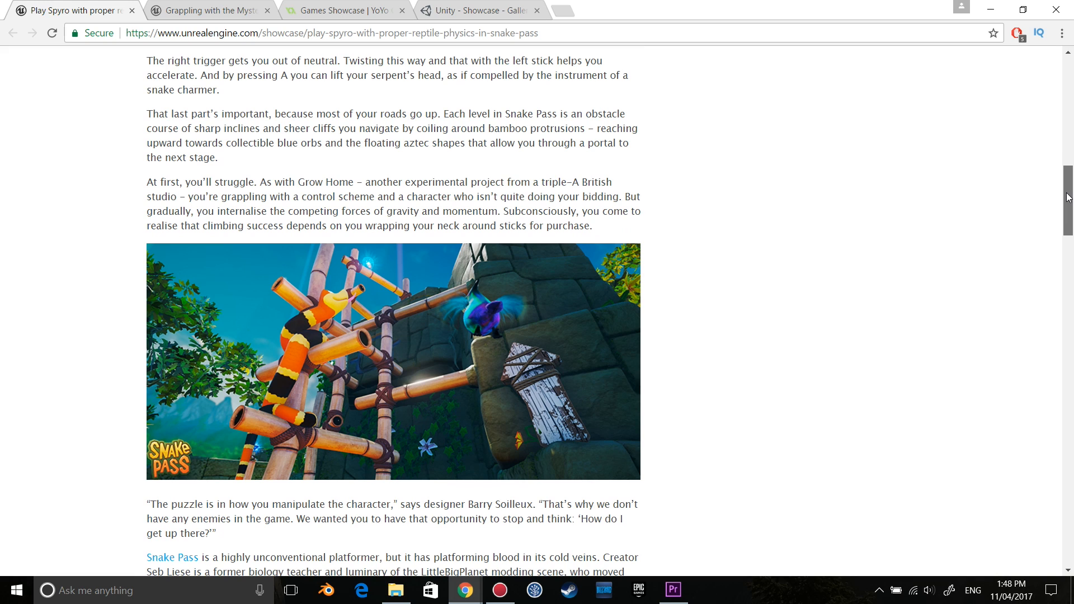
scroll(down, 3)
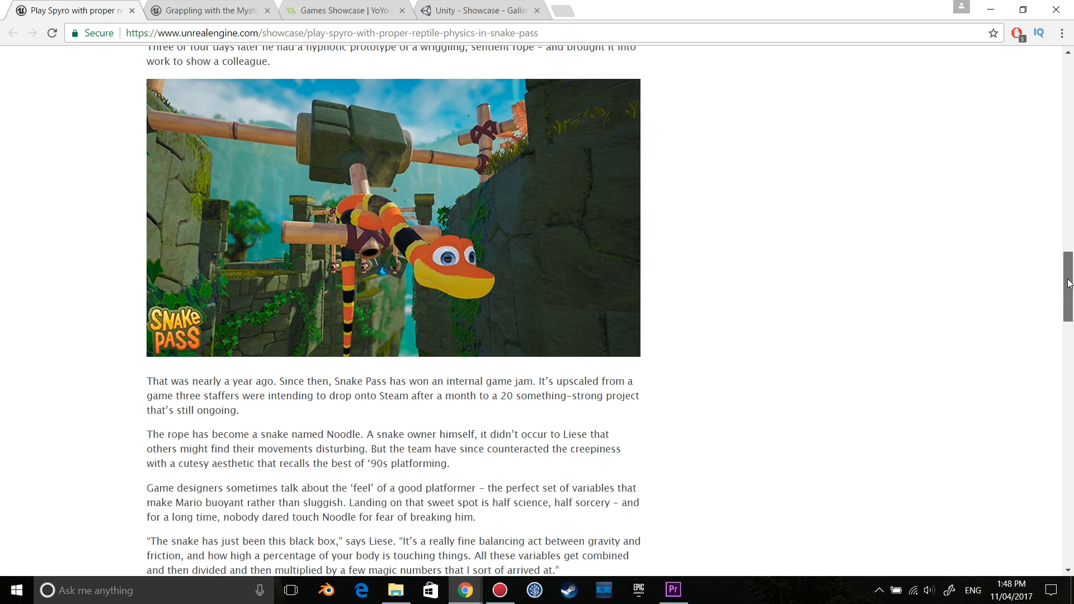
scroll(down, 3)
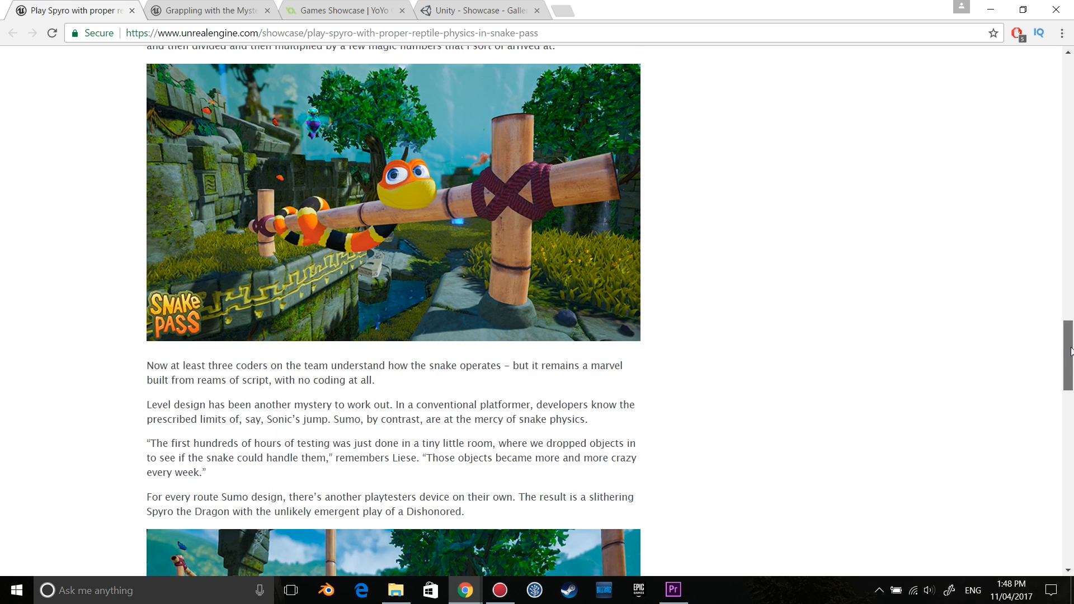
scroll(down, 3)
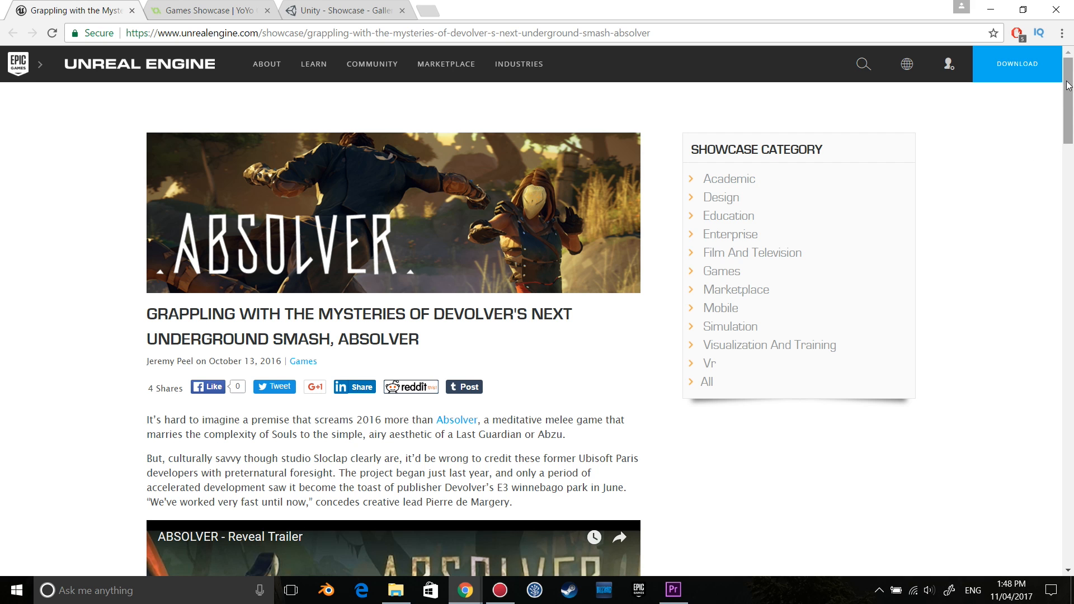
Read through the Absolver article and close the Unreal Engine tab, leaving the YoYo Games showcase.
scroll(down, 3)
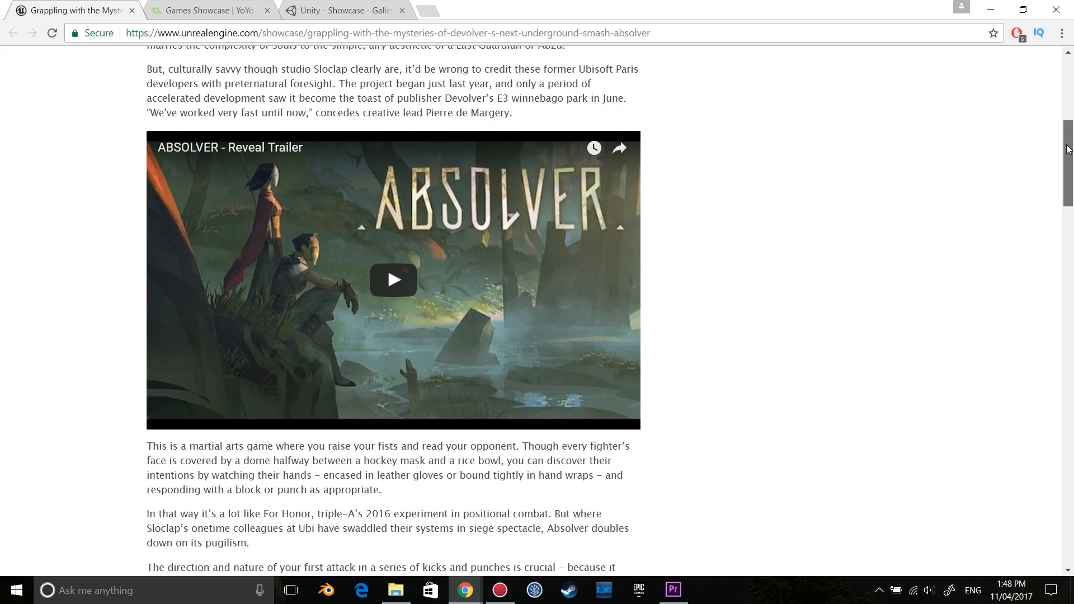
scroll(down, 3)
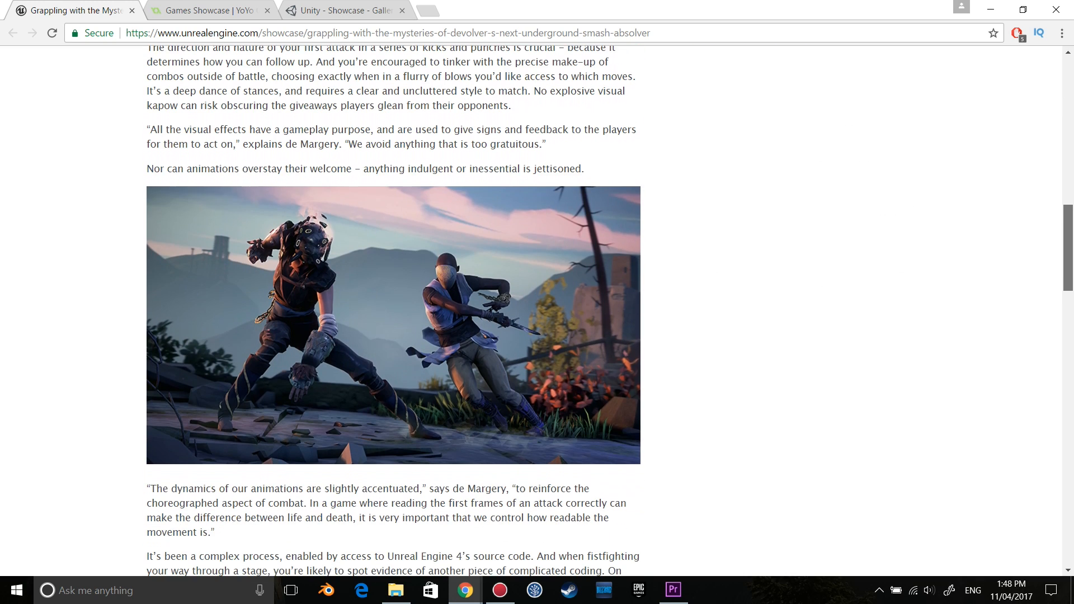
scroll(down, 3)
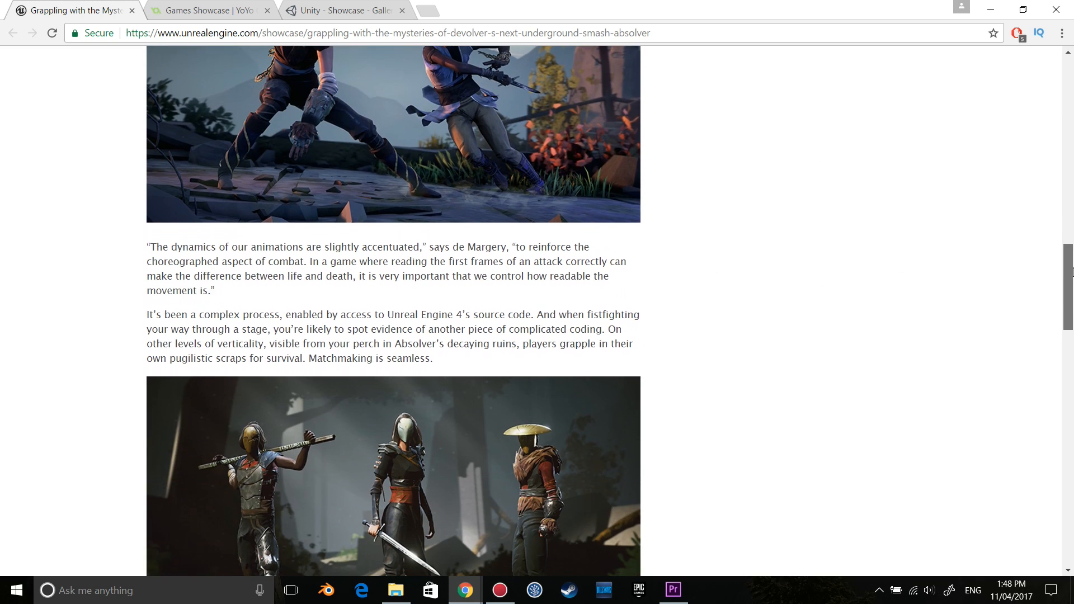
scroll(down, 3)
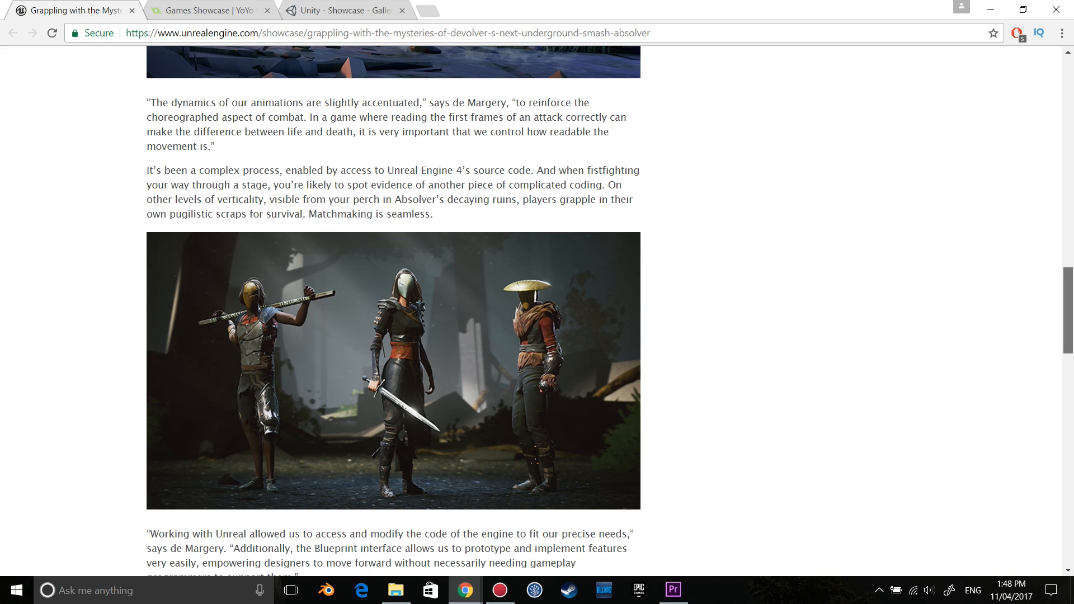
scroll(down, 3)
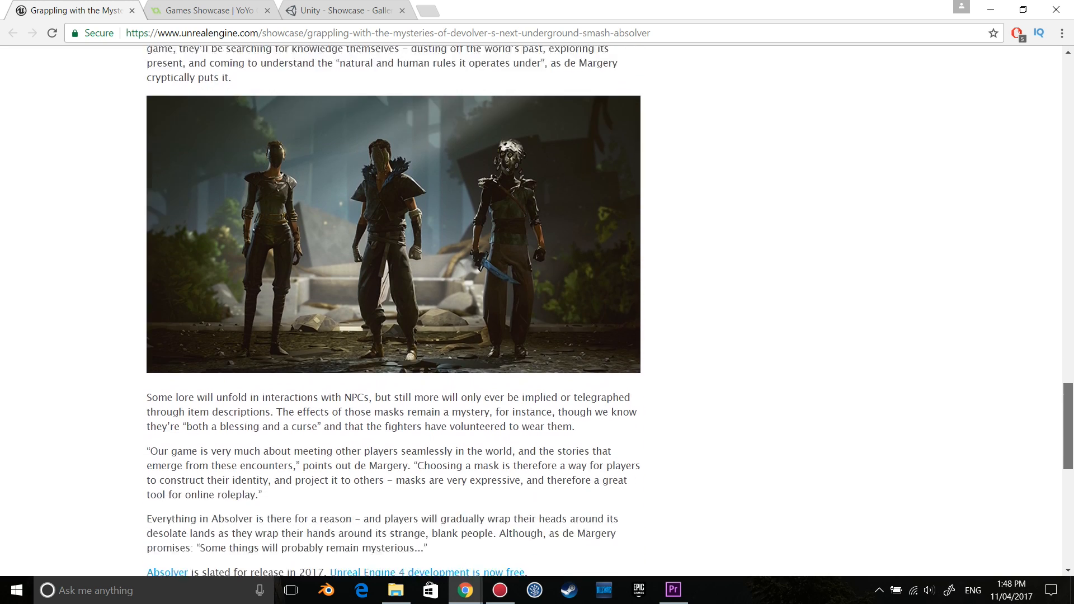
scroll(up, 3)
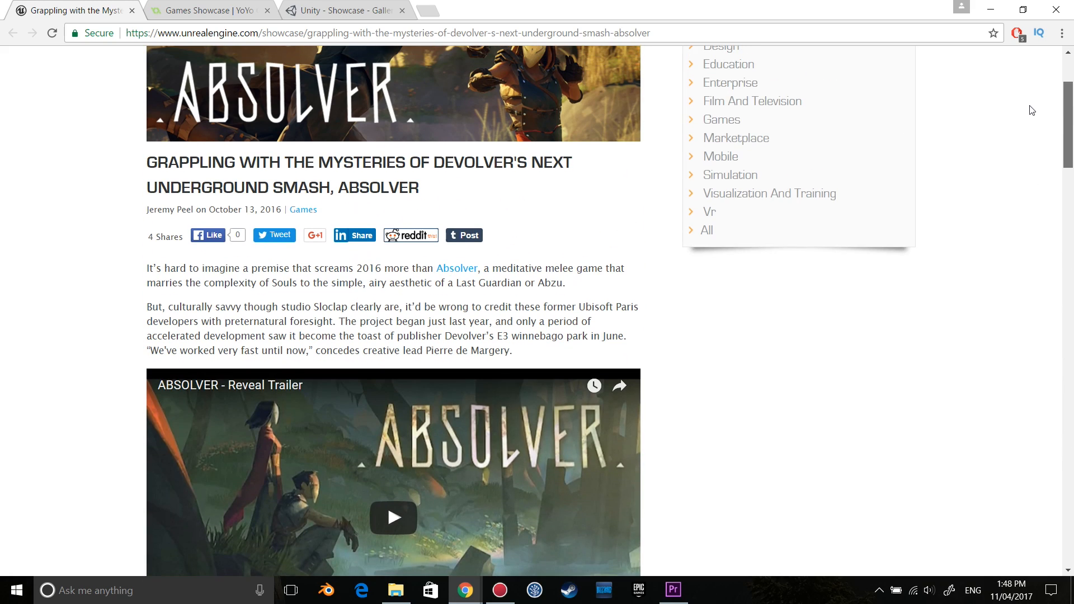
click(131, 10)
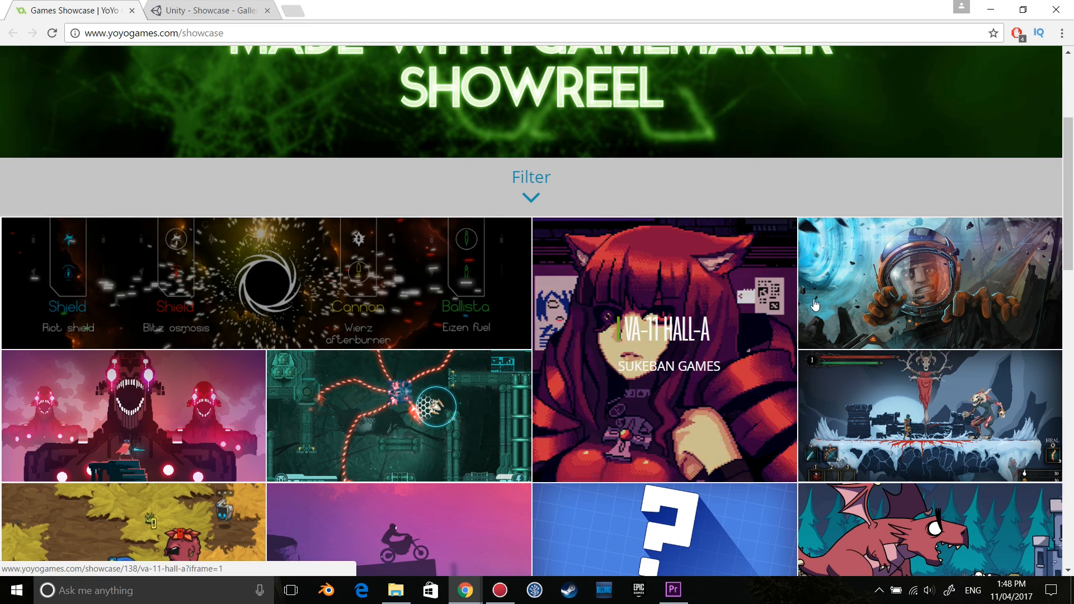
View and close the Defenders of Ekron and Crashlands detail panels in the GameMaker showcase.
scroll(down, 3)
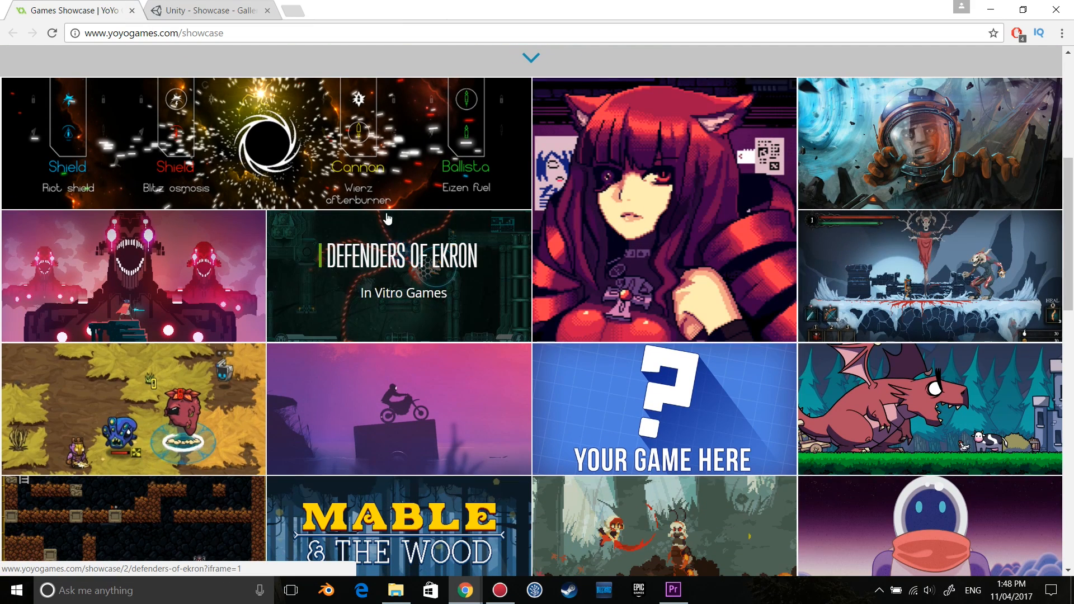
click(387, 274)
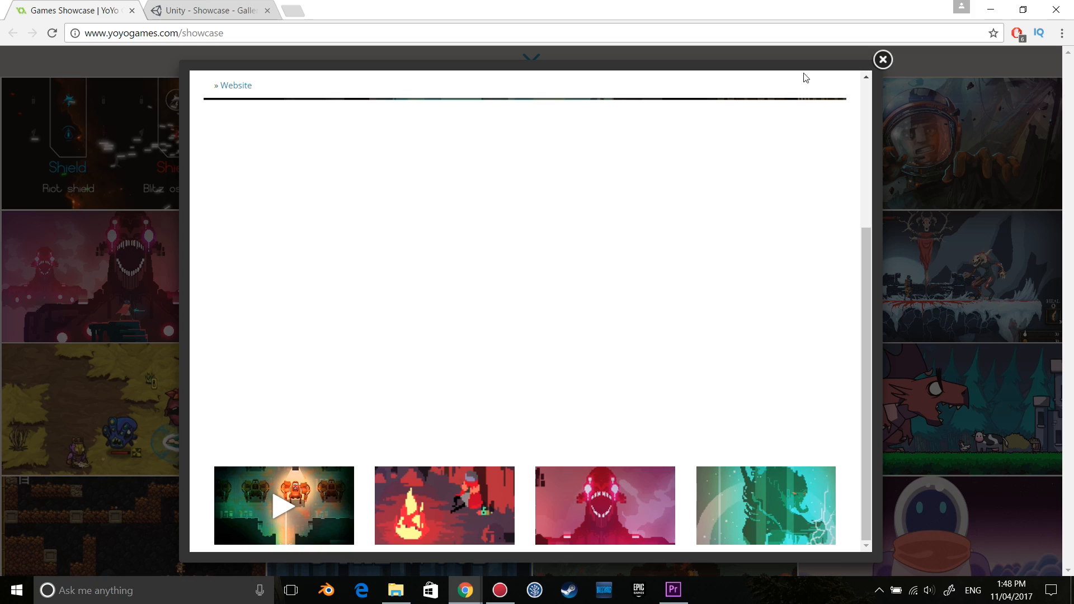
click(883, 60)
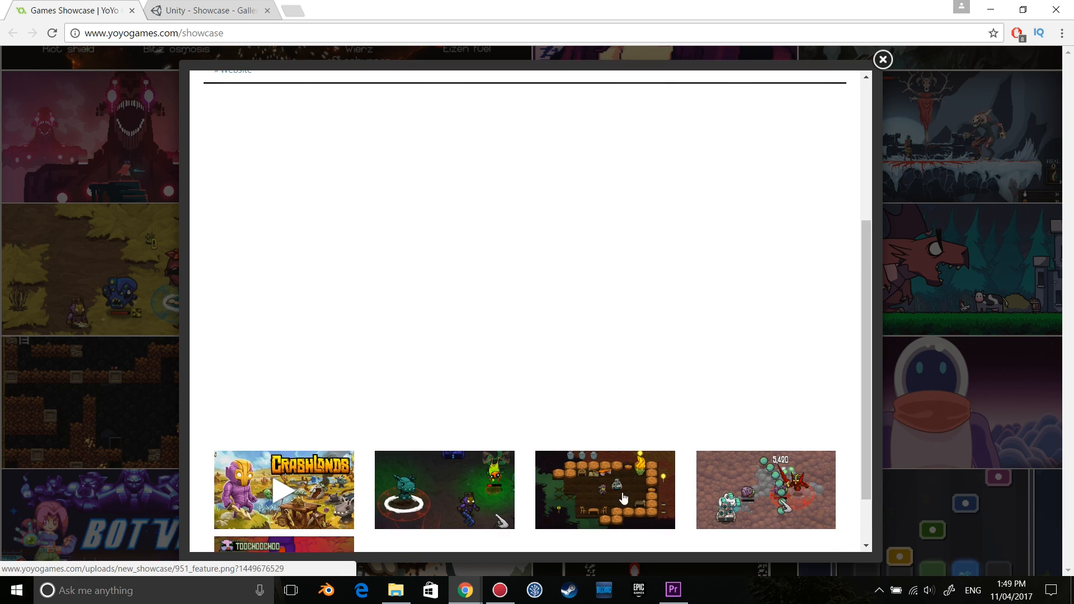
mouse_move(603, 479)
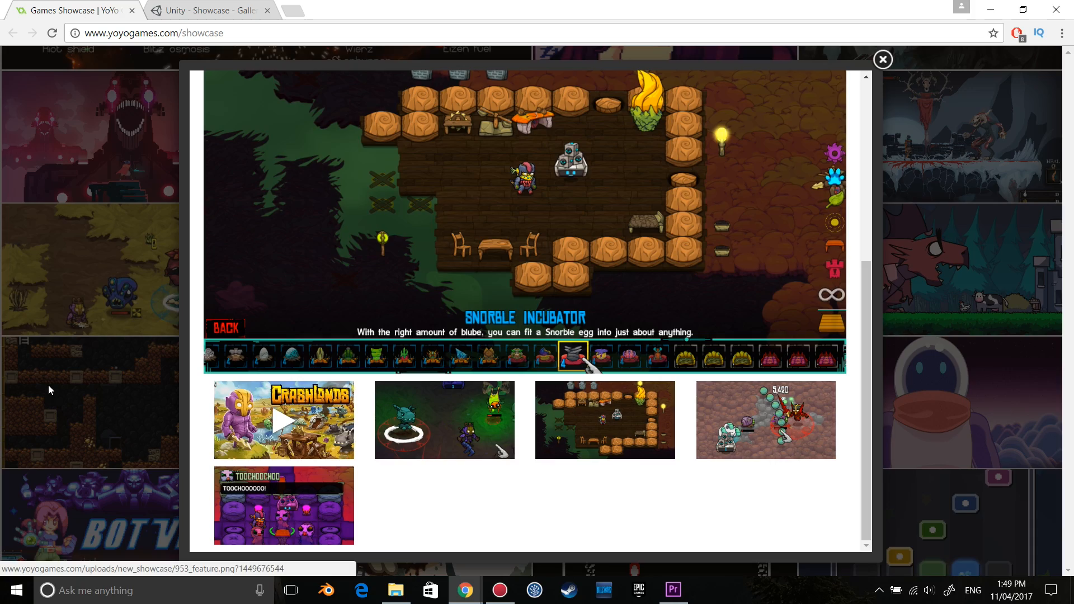
click(883, 60)
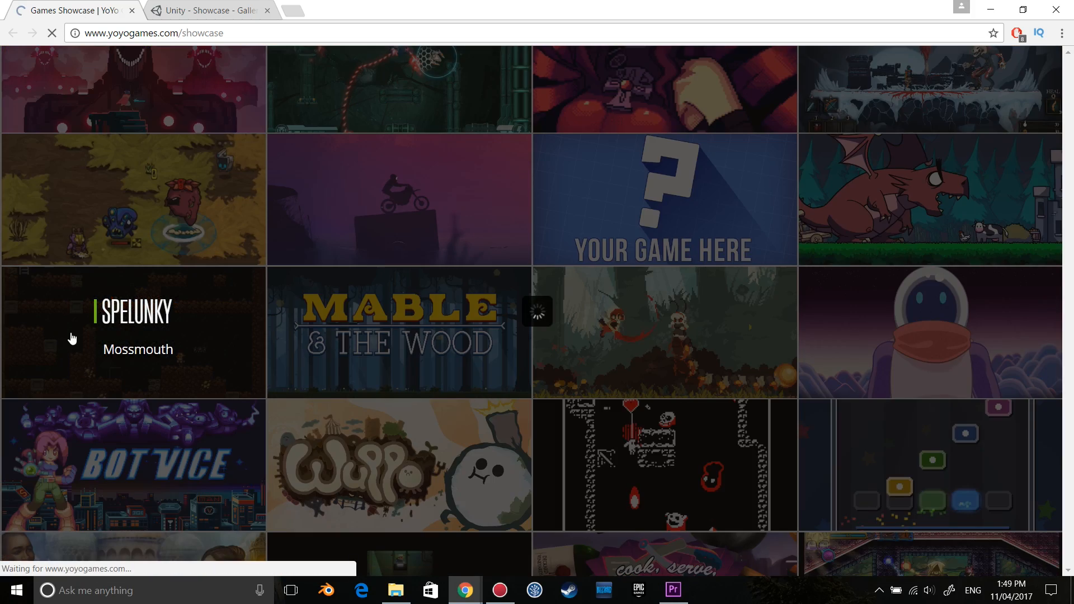
View and close the Spelunky and Downwell detail panels.
click(134, 332)
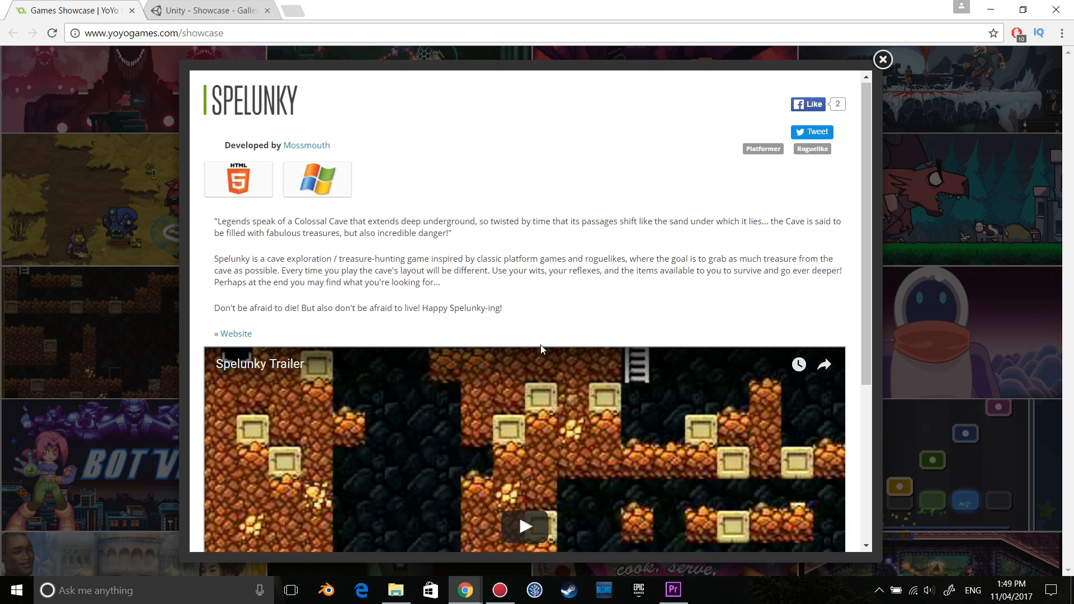
scroll(down, 3)
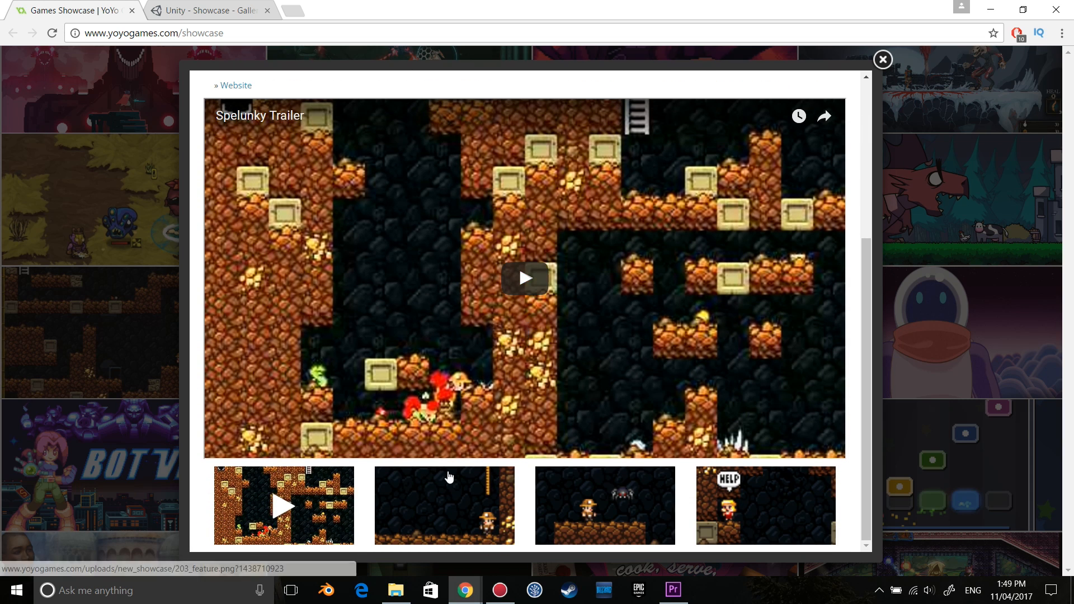
click(883, 60)
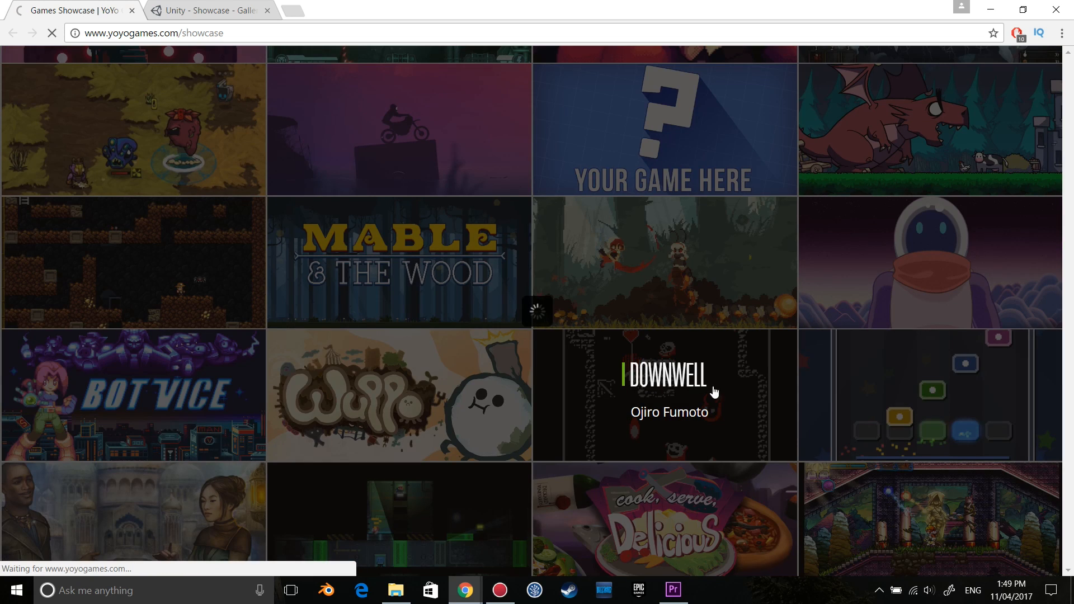
click(664, 394)
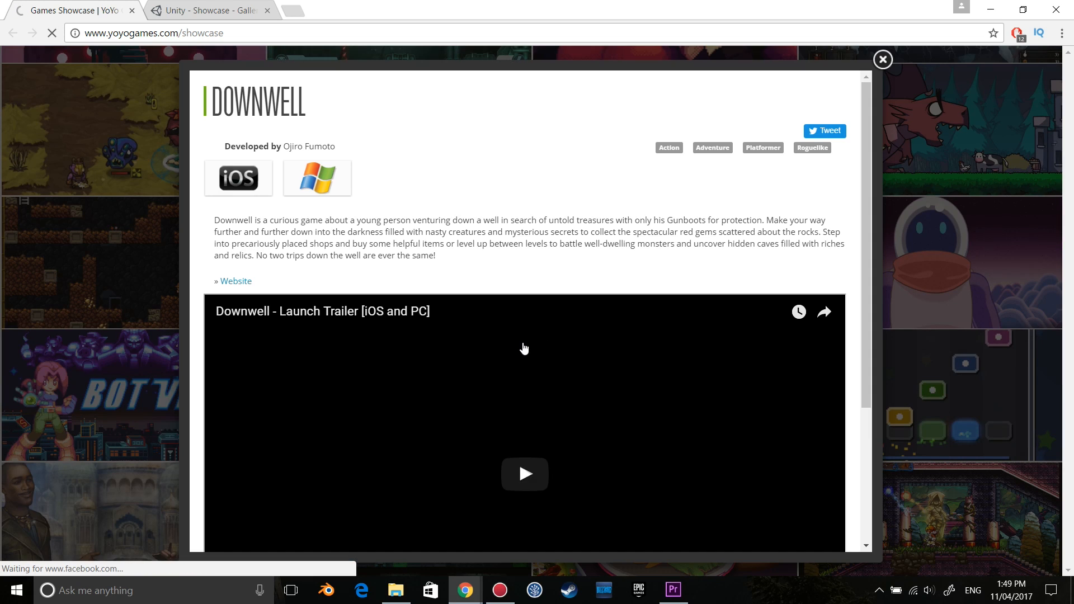
scroll(down, 3)
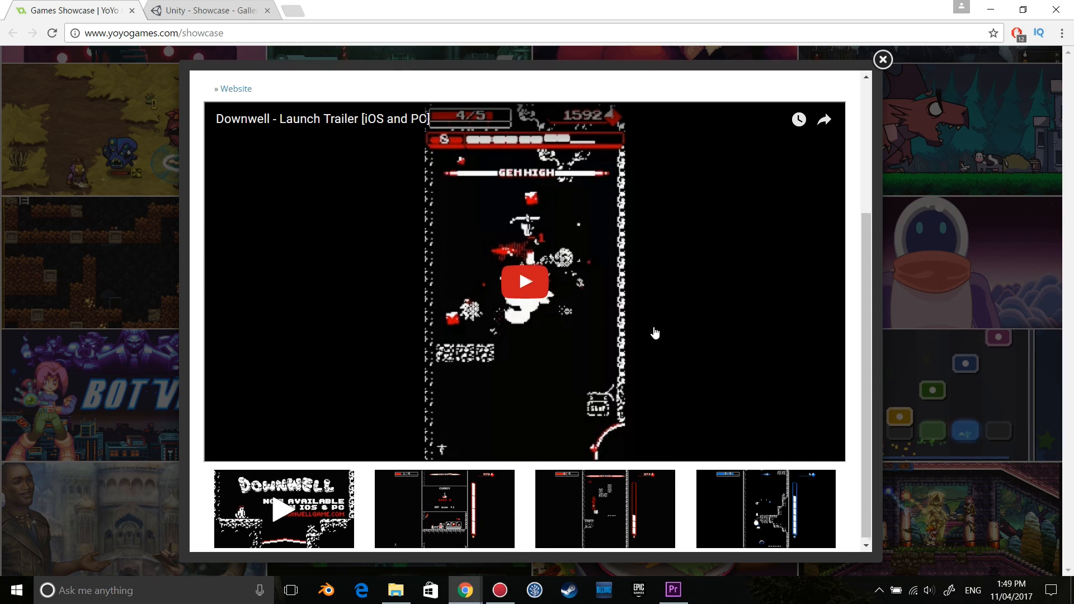
click(883, 60)
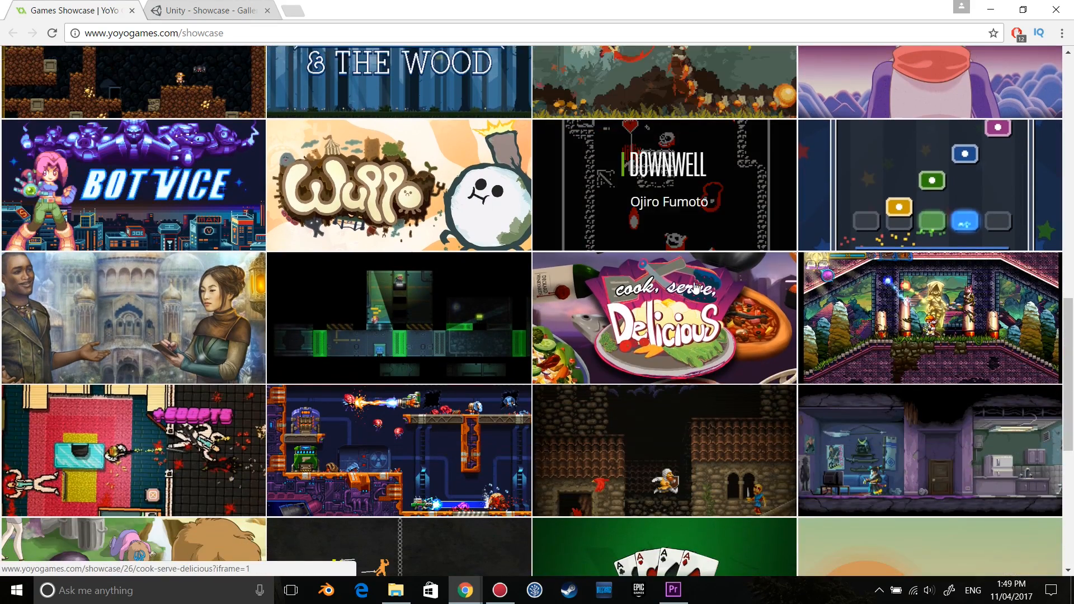
View and close the Hotline Miami and Nidhogg detail panels and the next game's panel.
scroll(down, 3)
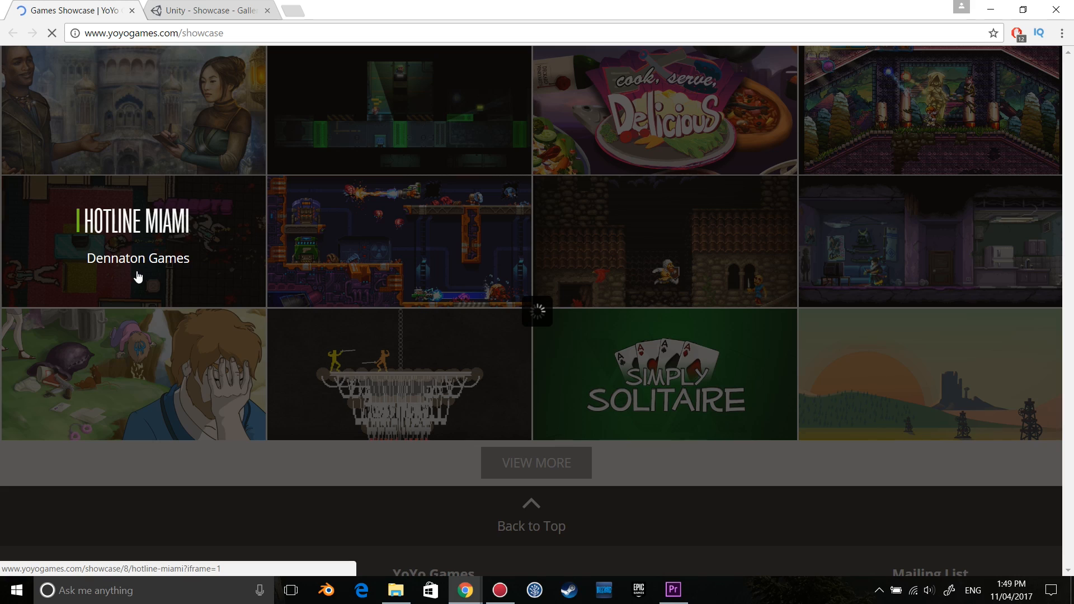
click(134, 240)
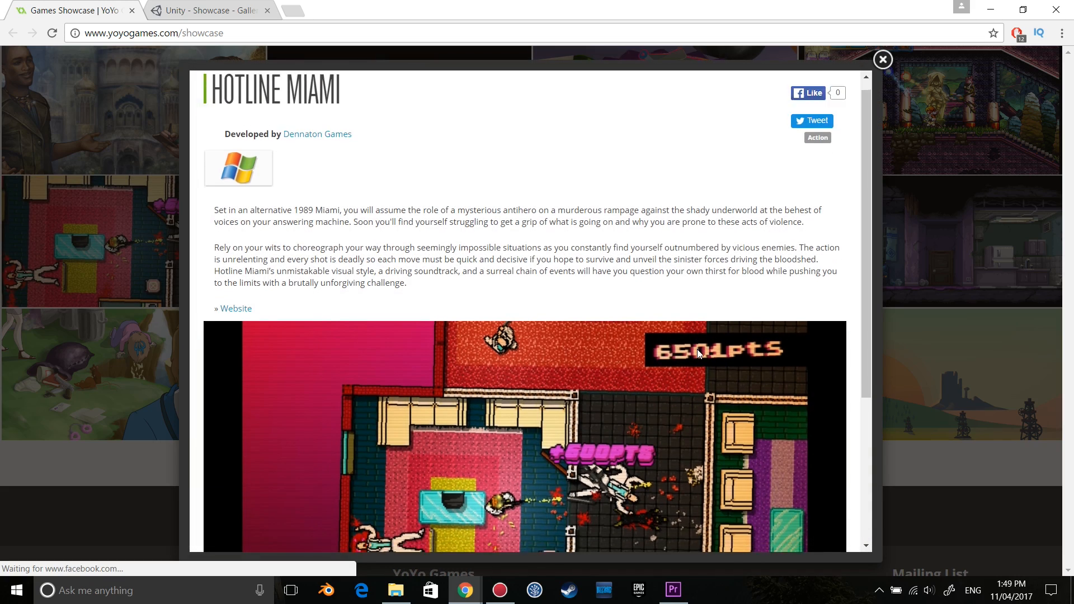
click(883, 60)
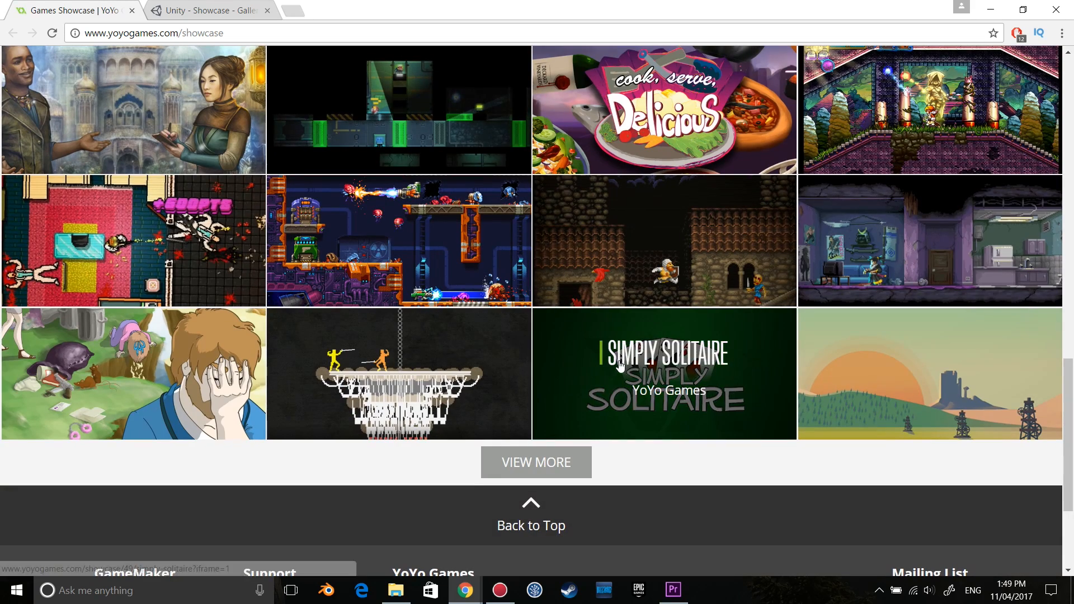
click(398, 240)
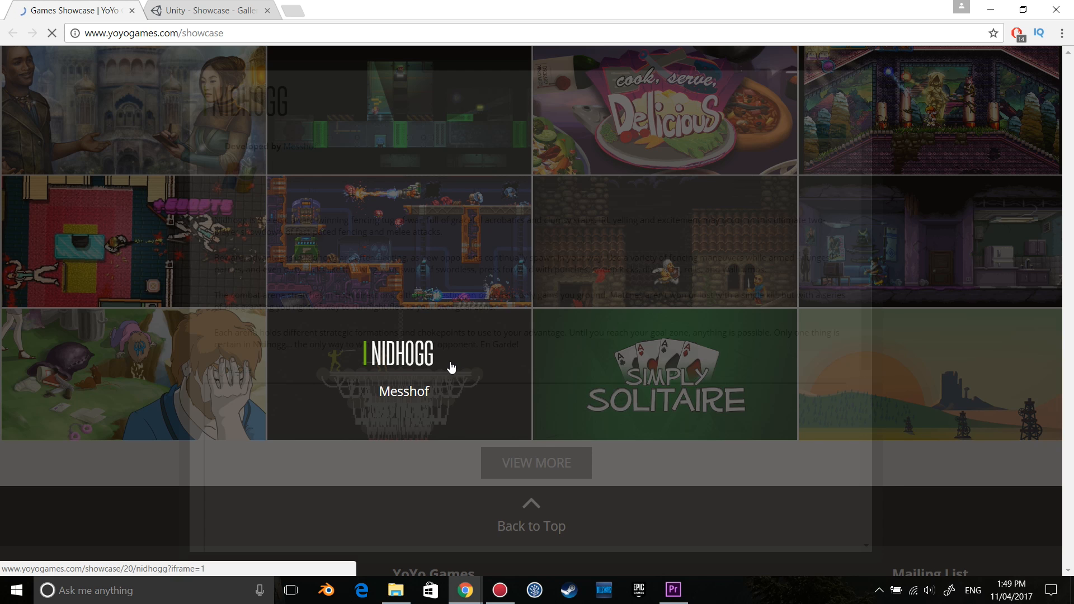
click(399, 375)
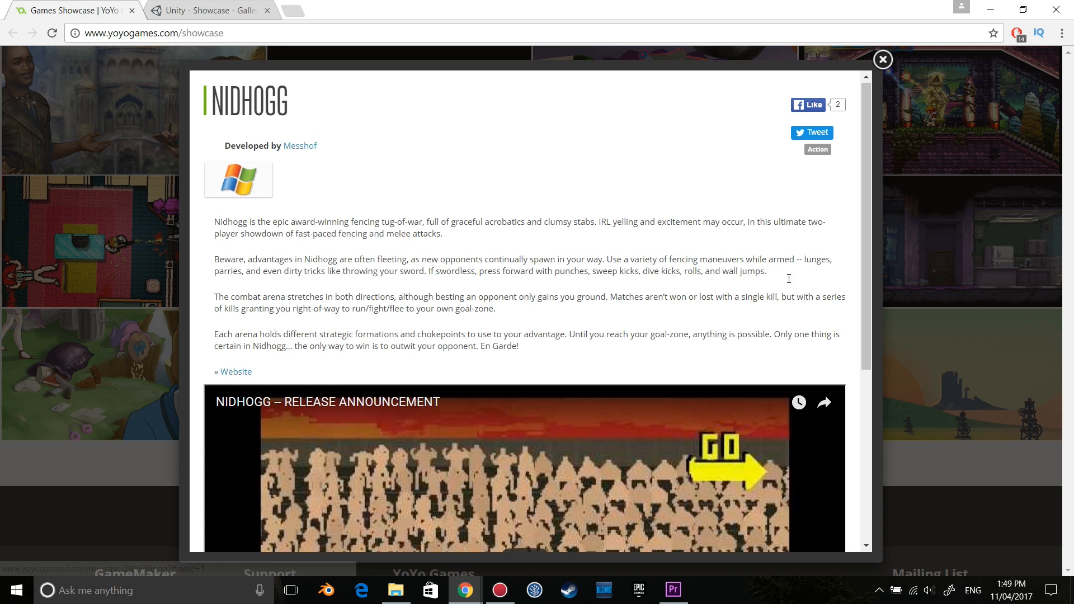
click(883, 60)
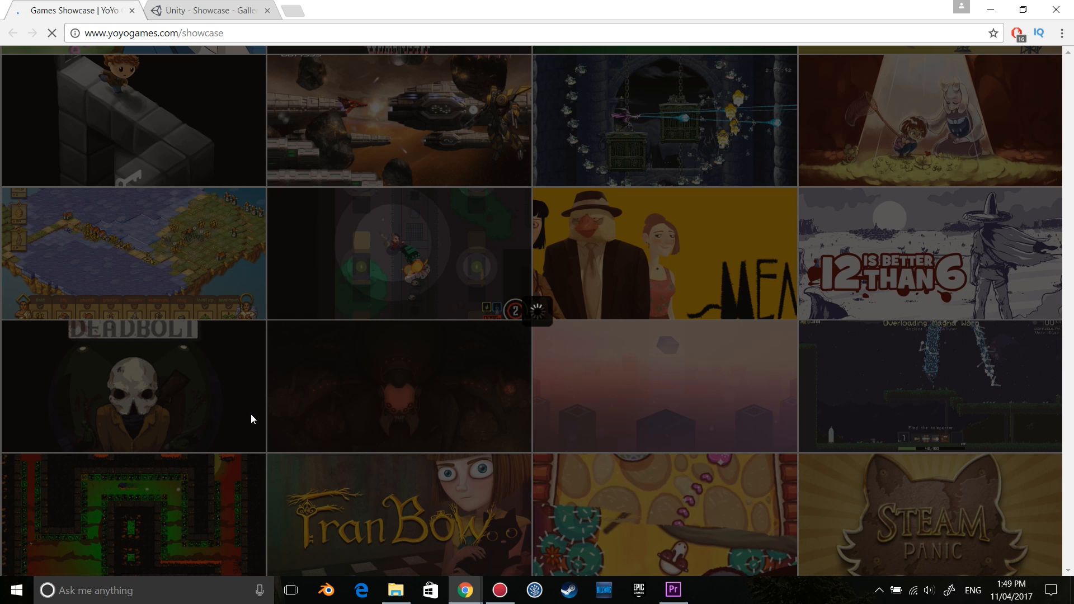
mouse_move(201, 407)
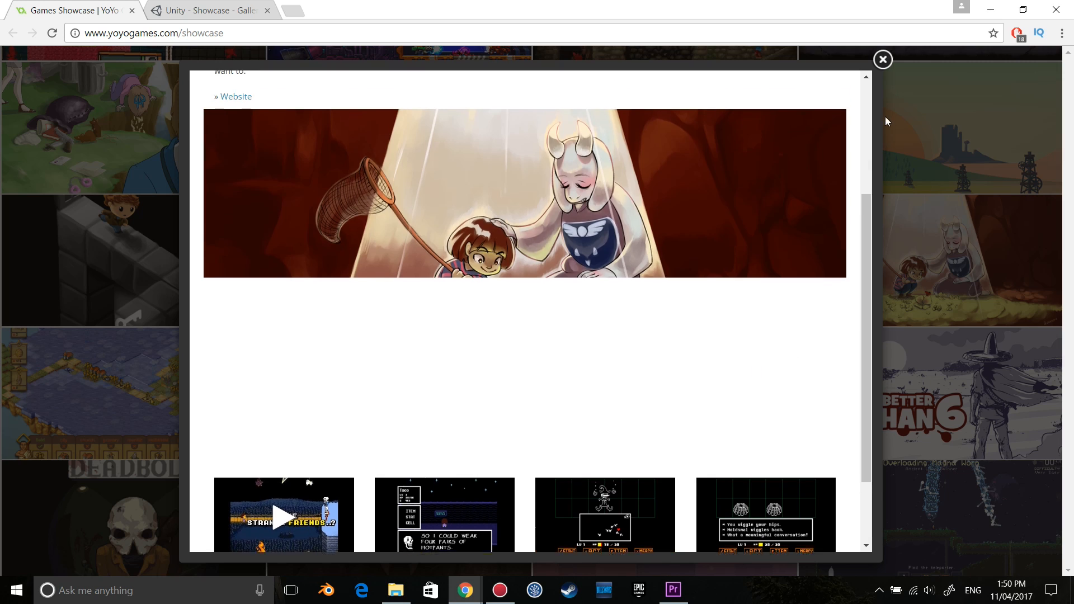
click(883, 60)
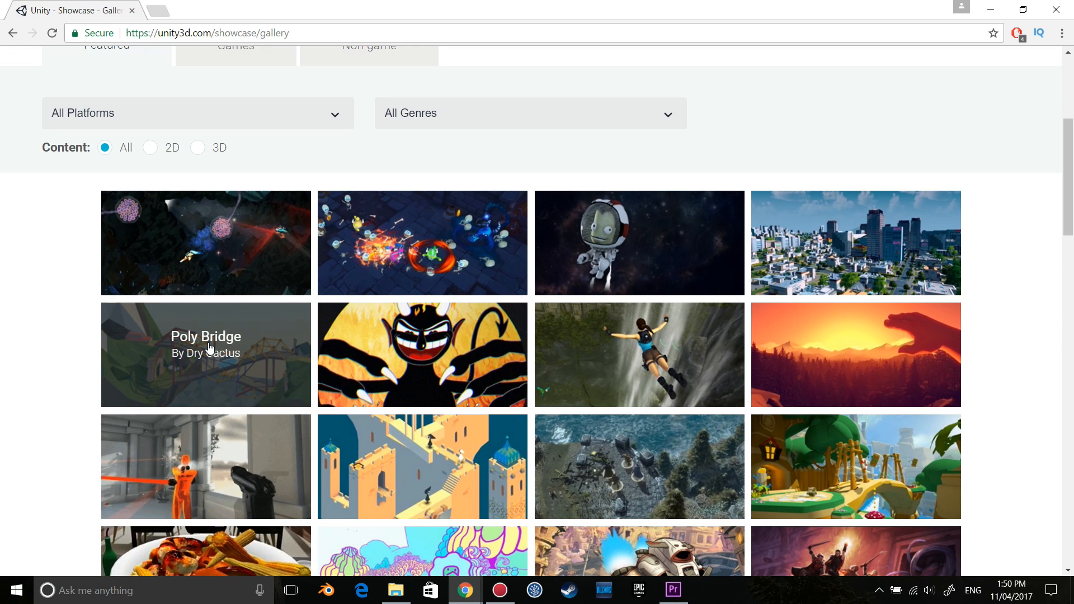
Browse down the Unity showcase gallery and open the Ori and the Blind Forest details.
scroll(down, 3)
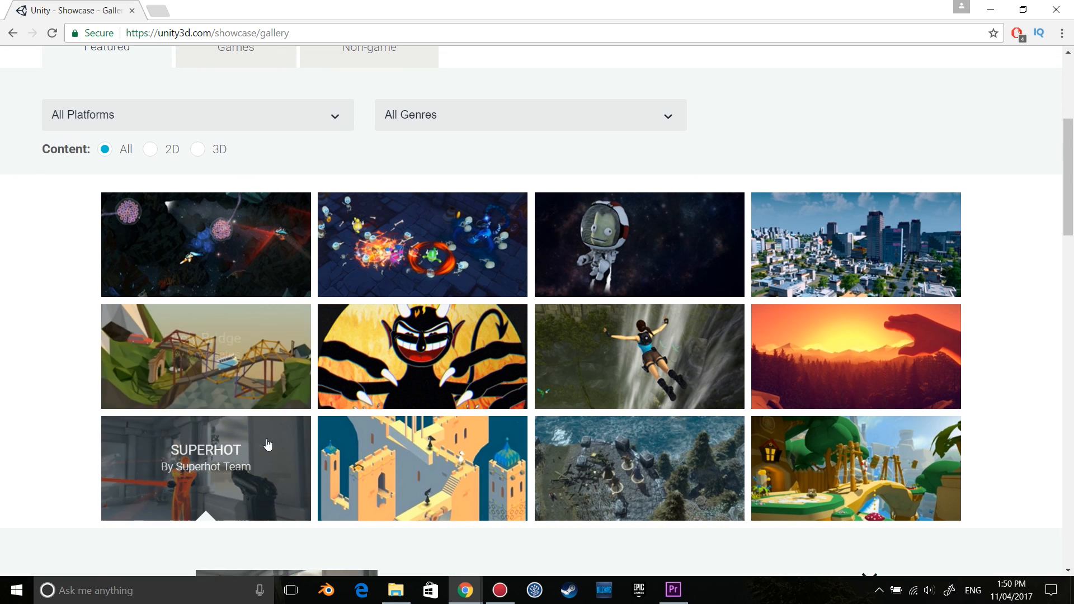
scroll(down, 3)
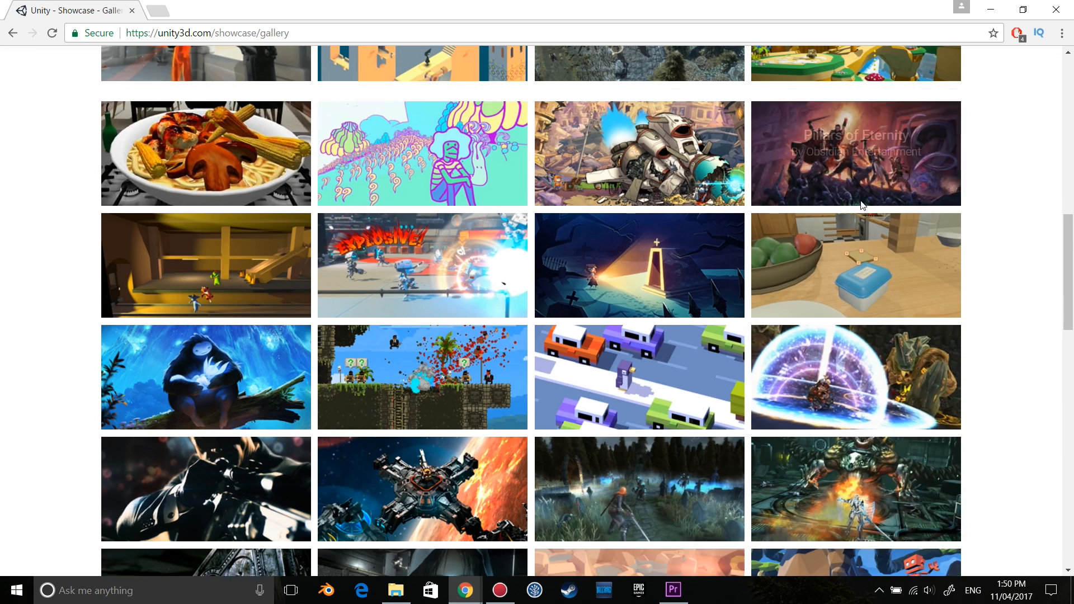
scroll(down, 3)
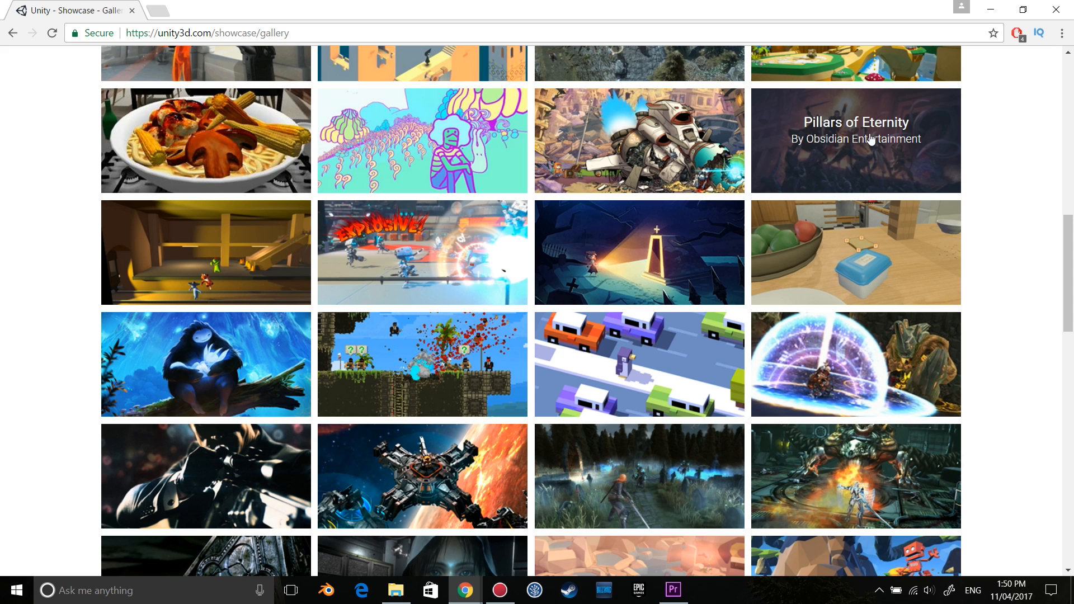
click(205, 364)
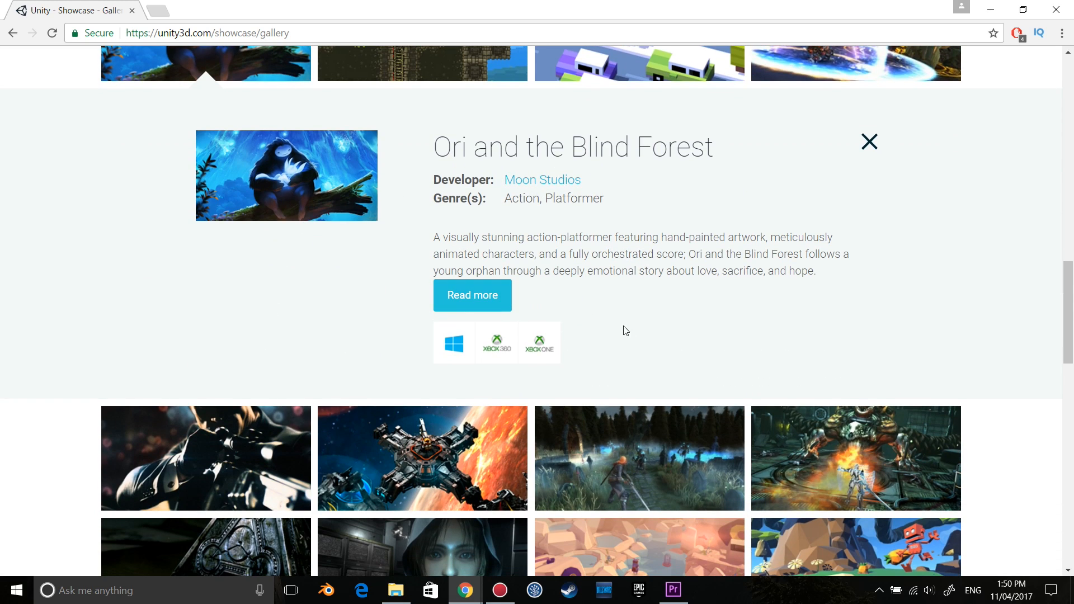
Continue down the gallery and open the Besiege details by Spiderling Studios.
scroll(down, 3)
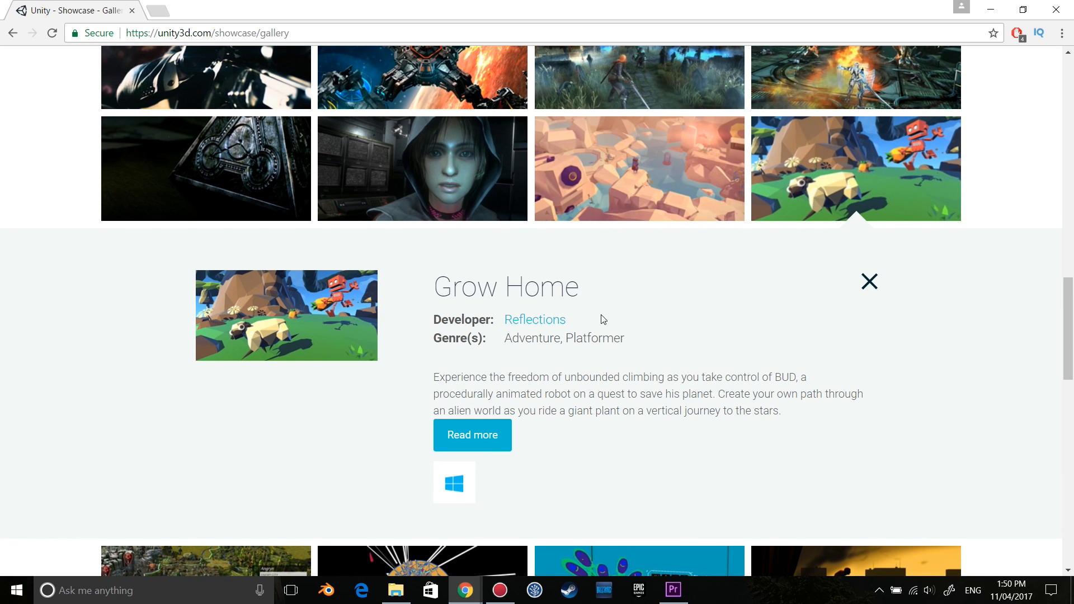
scroll(down, 3)
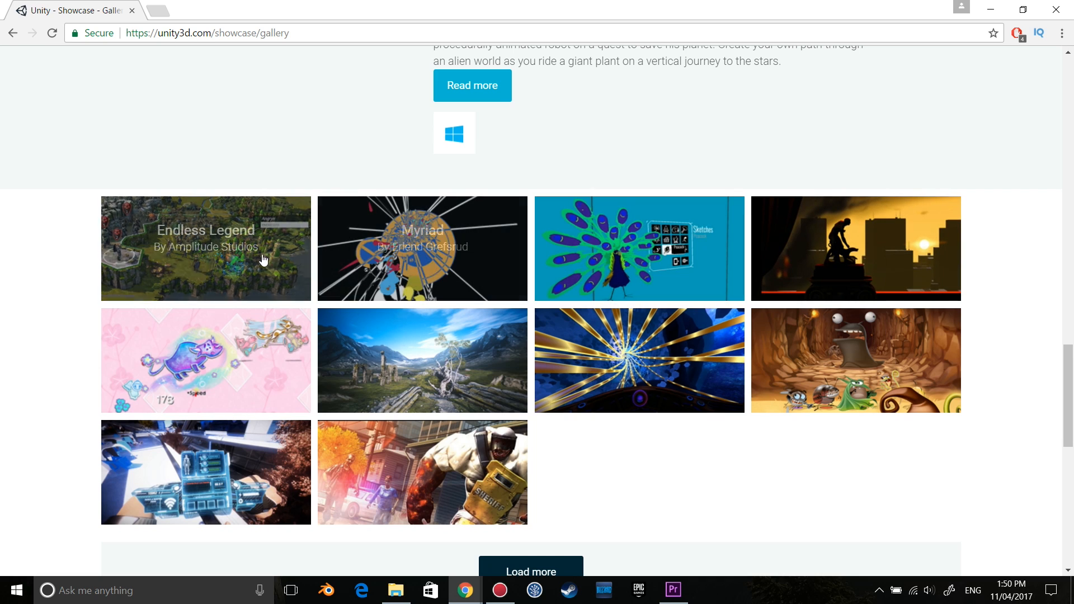
scroll(down, 3)
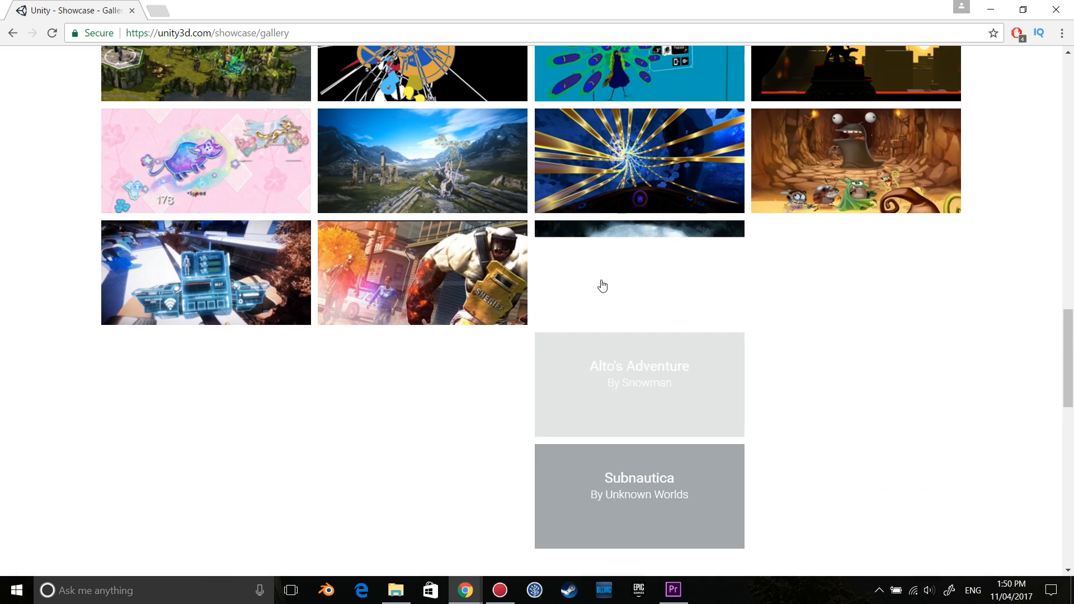
scroll(down, 3)
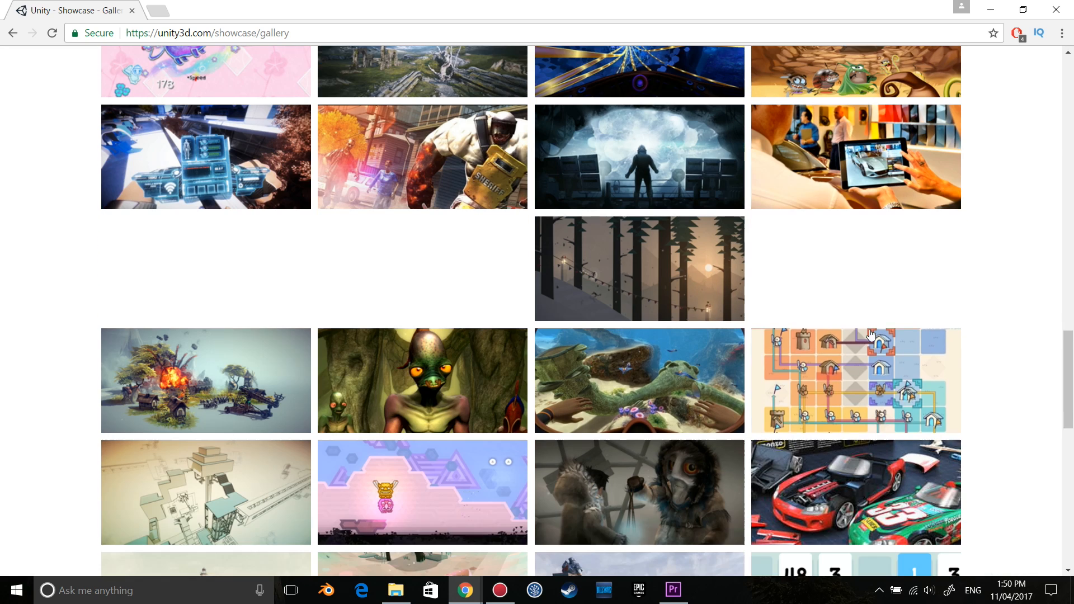
click(205, 381)
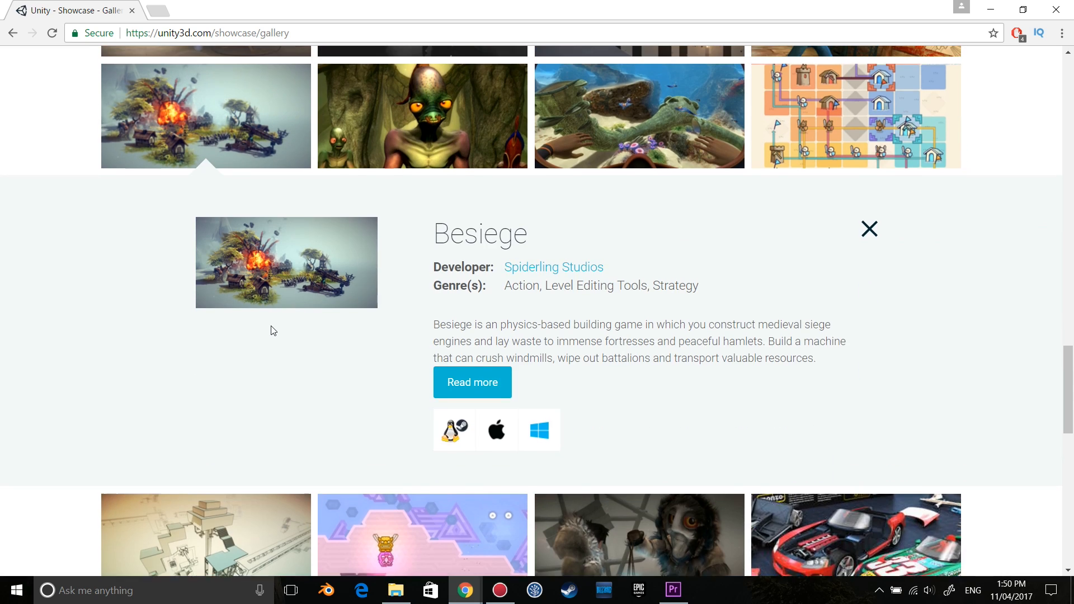
scroll(up, 3)
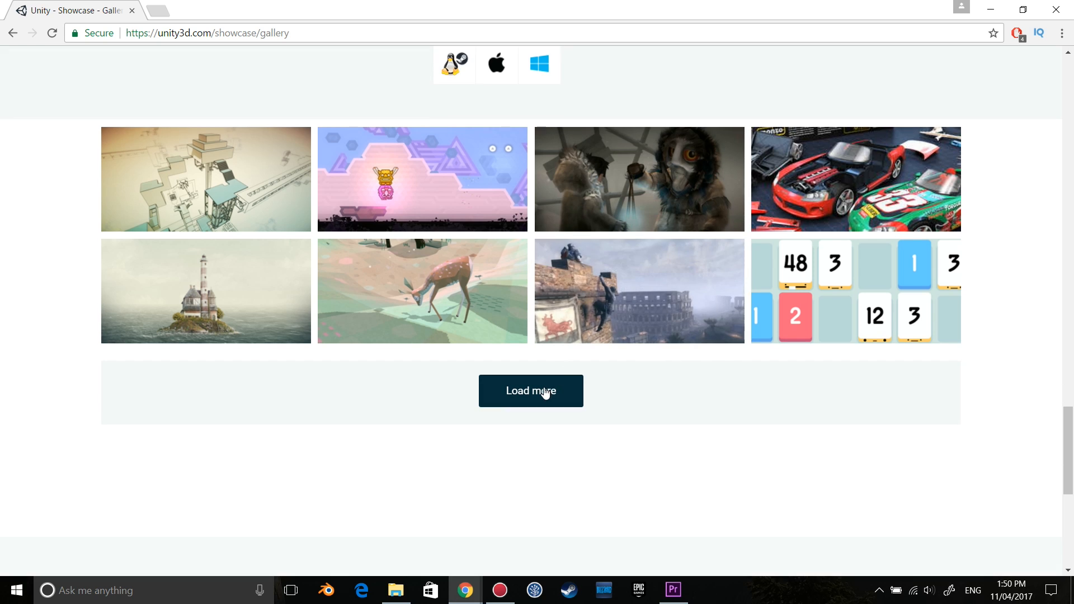
Load more games into the Unity gallery and open one of the new tiles.
click(531, 391)
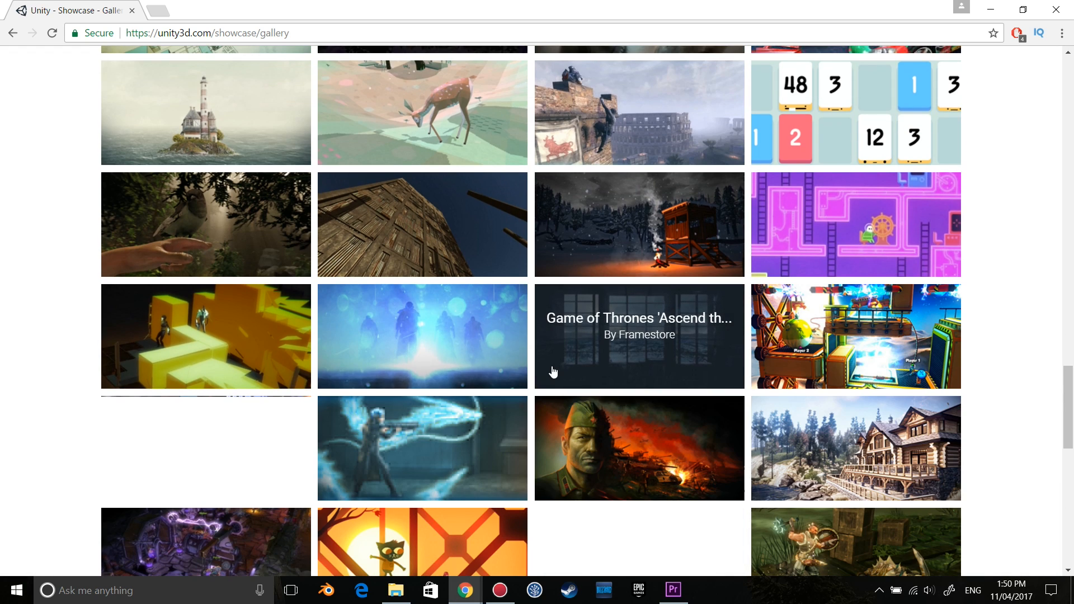
scroll(down, 3)
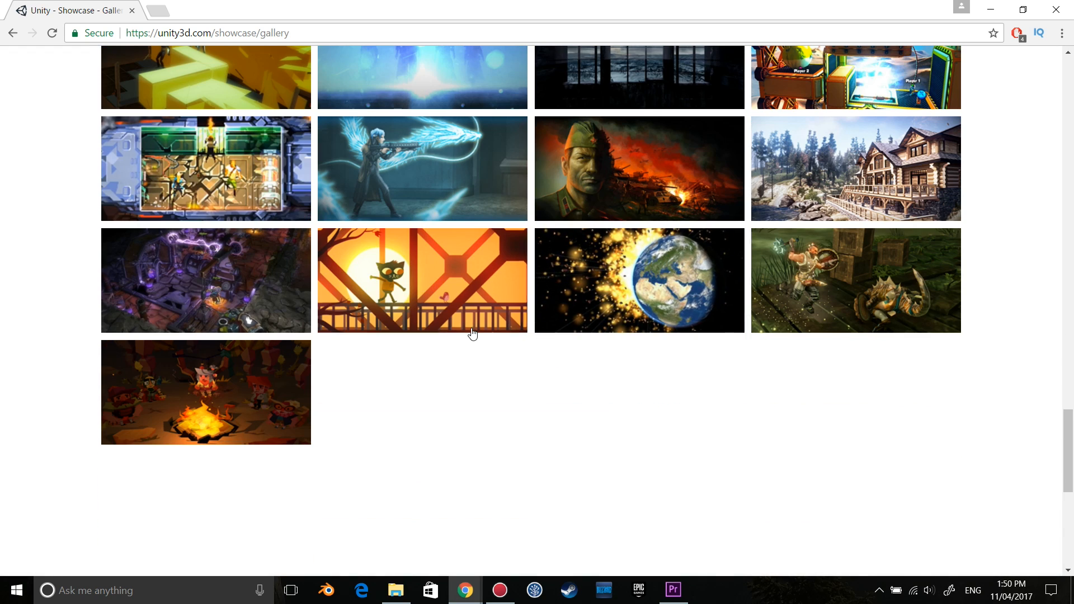
scroll(up, 3)
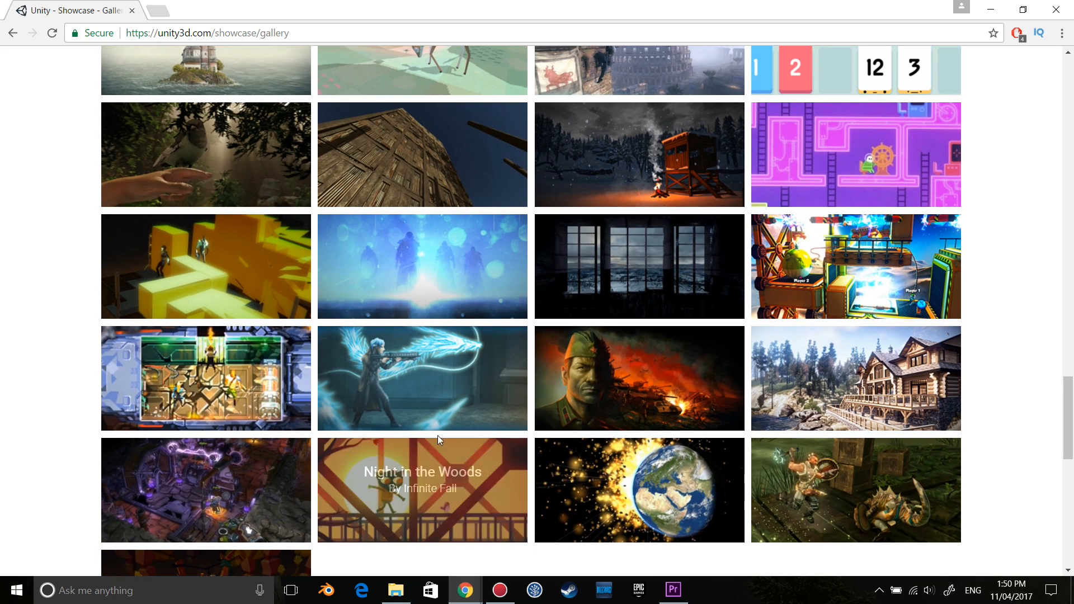
click(422, 489)
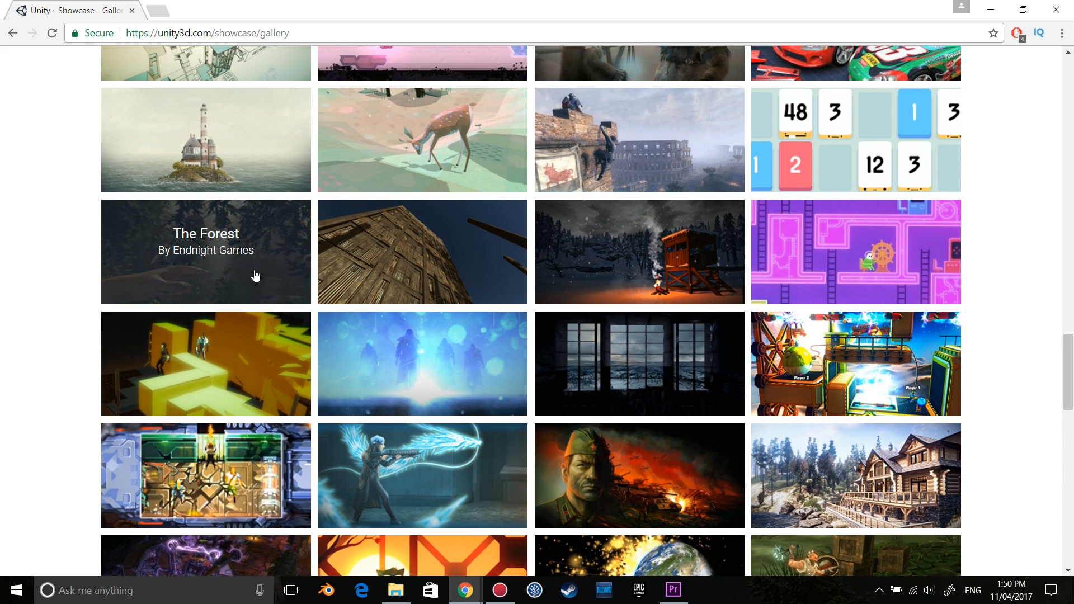
Browse back up the gallery and open the Firewatch details by Campo Santo.
scroll(up, 3)
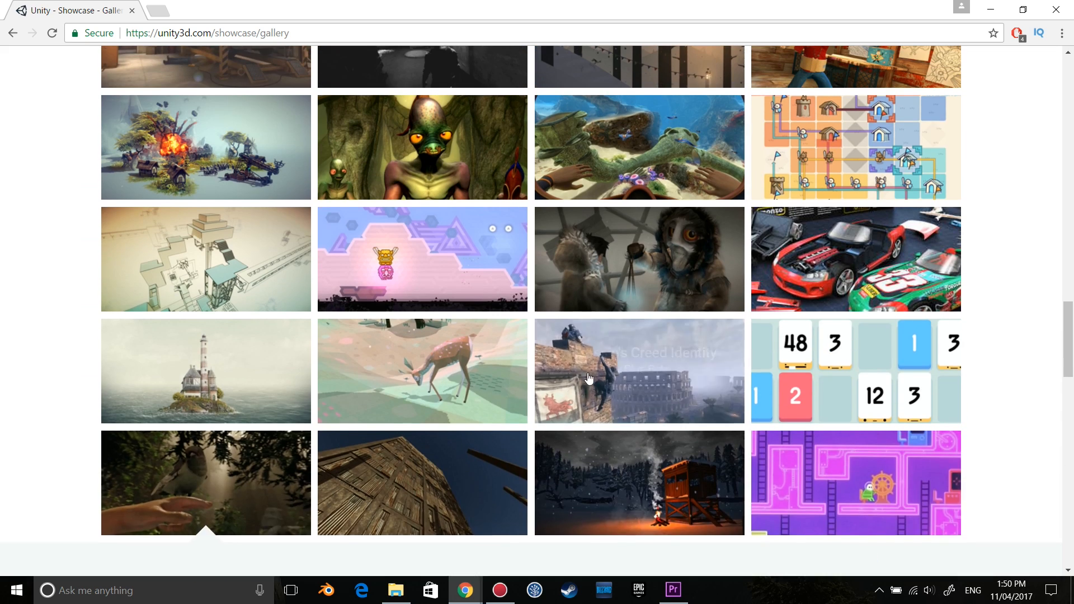
scroll(down, 3)
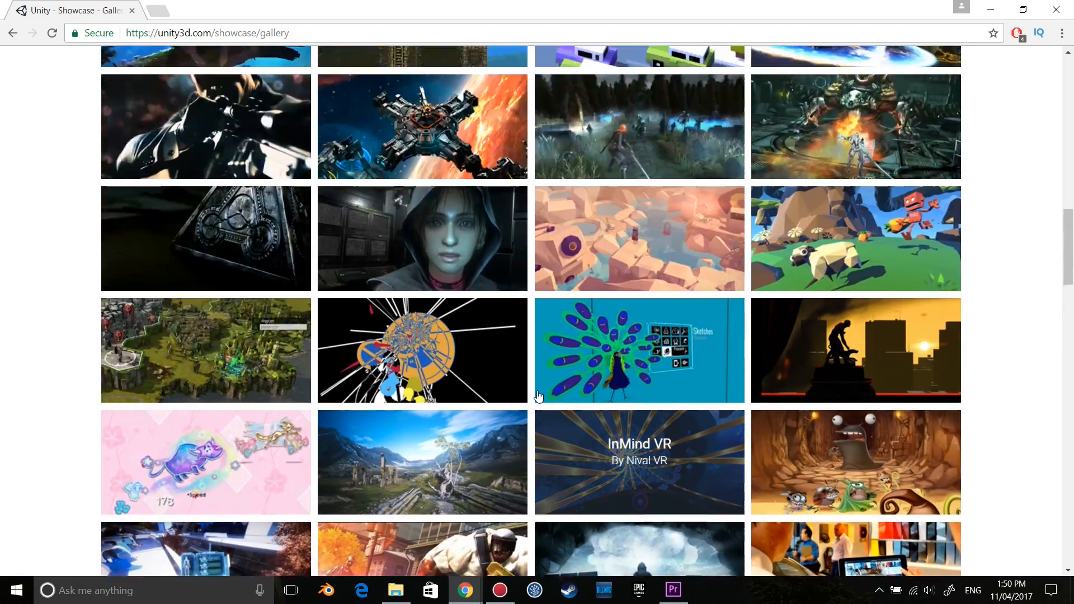
scroll(down, 3)
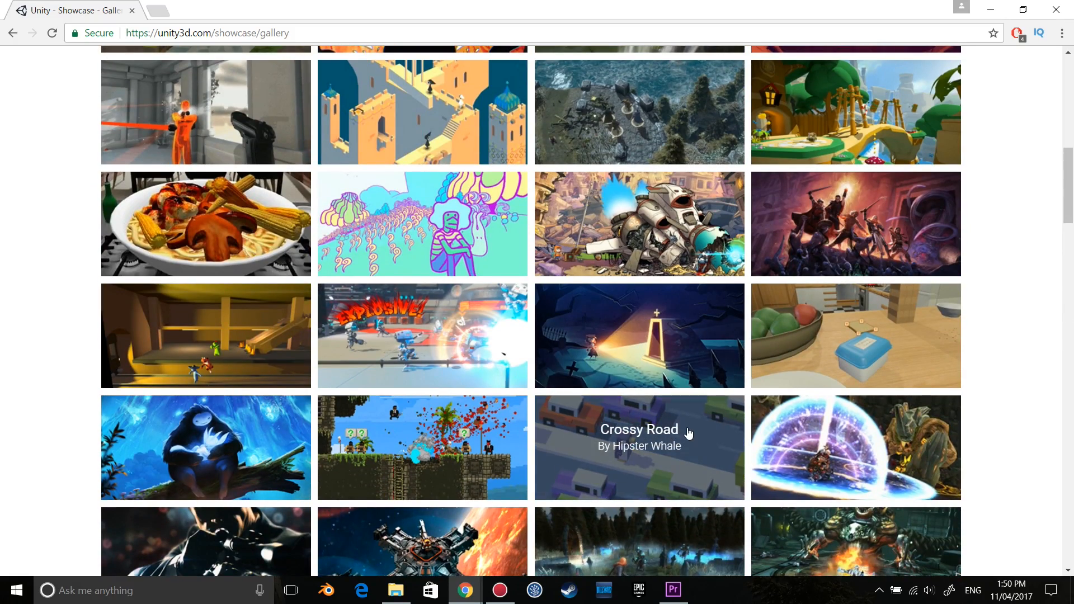
scroll(up, 3)
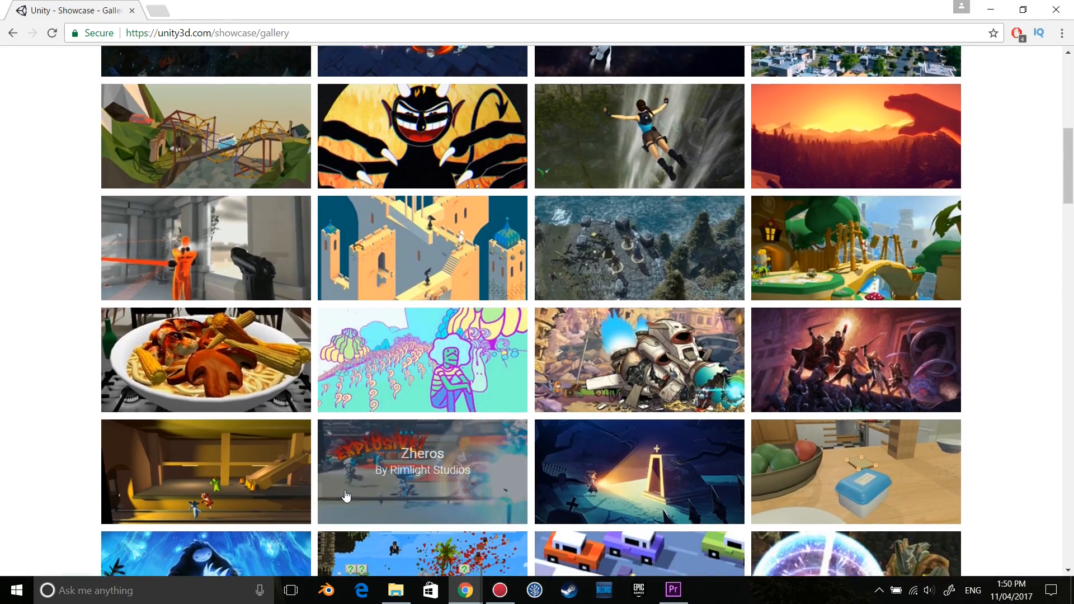
click(422, 248)
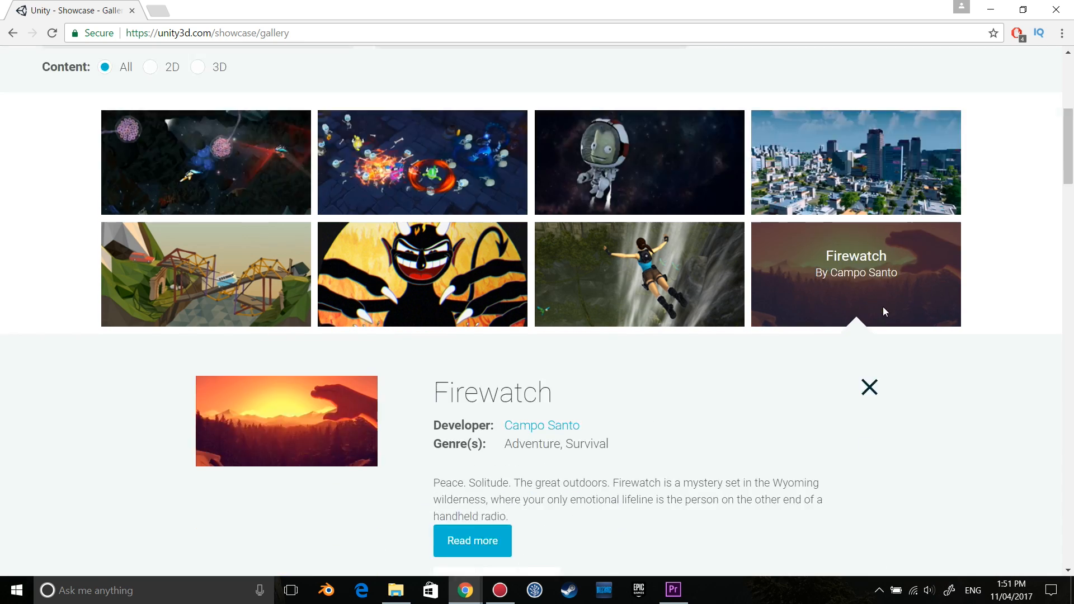
Close the Gang Beasts panel and open the Lucky's Tale details by Playful, Platformer genre.
scroll(down, 3)
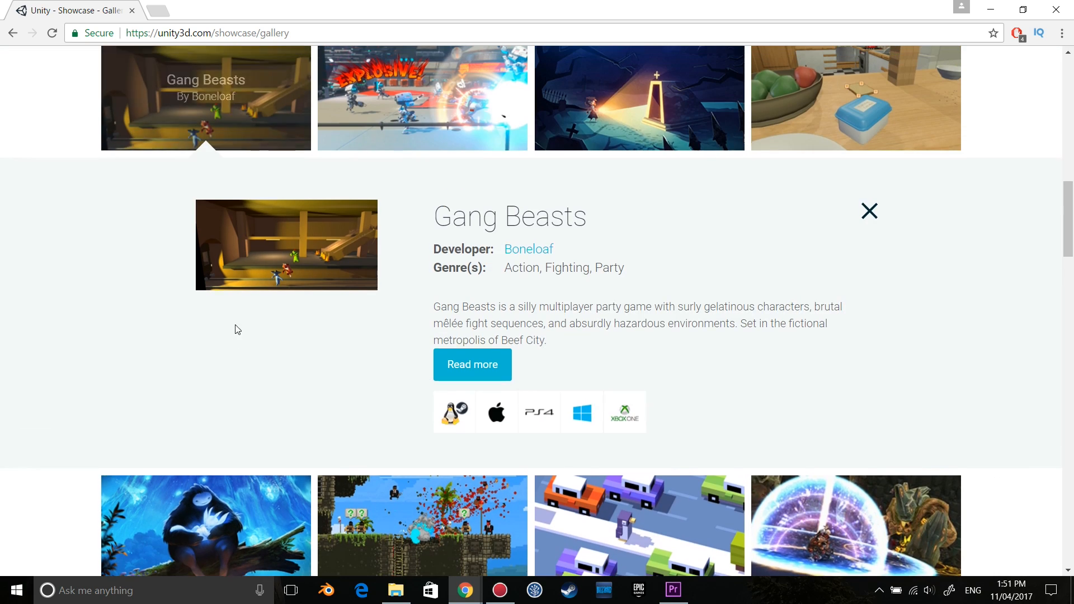
scroll(down, 3)
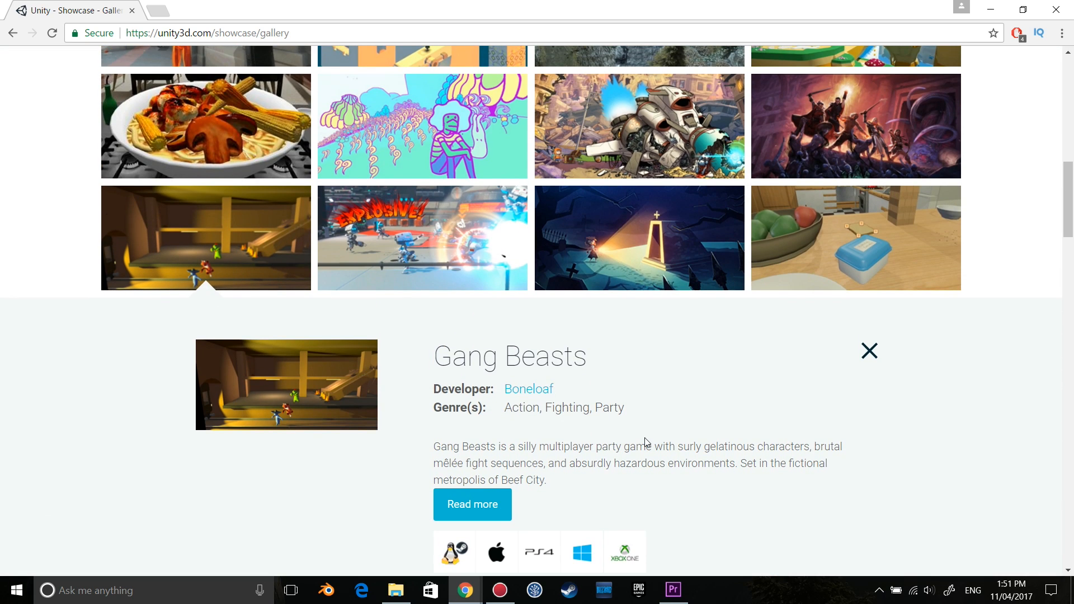
click(869, 351)
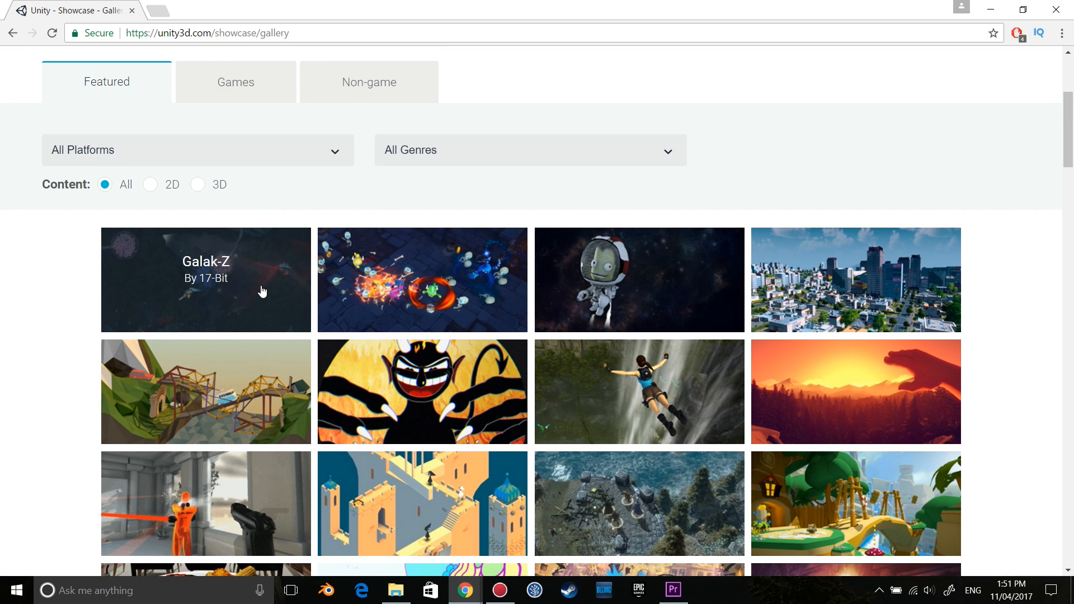
click(206, 280)
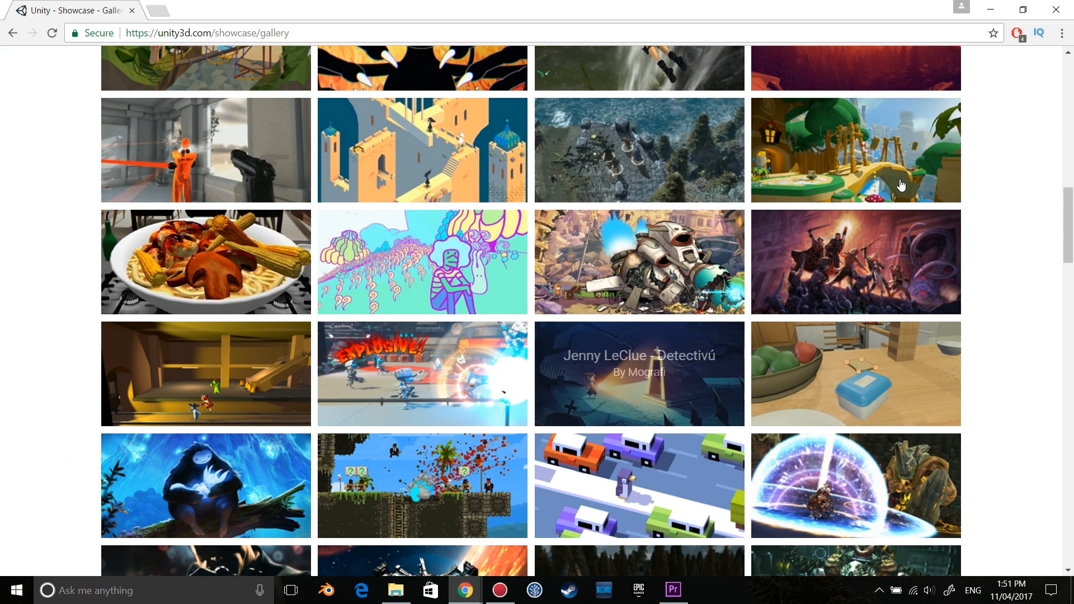
click(855, 149)
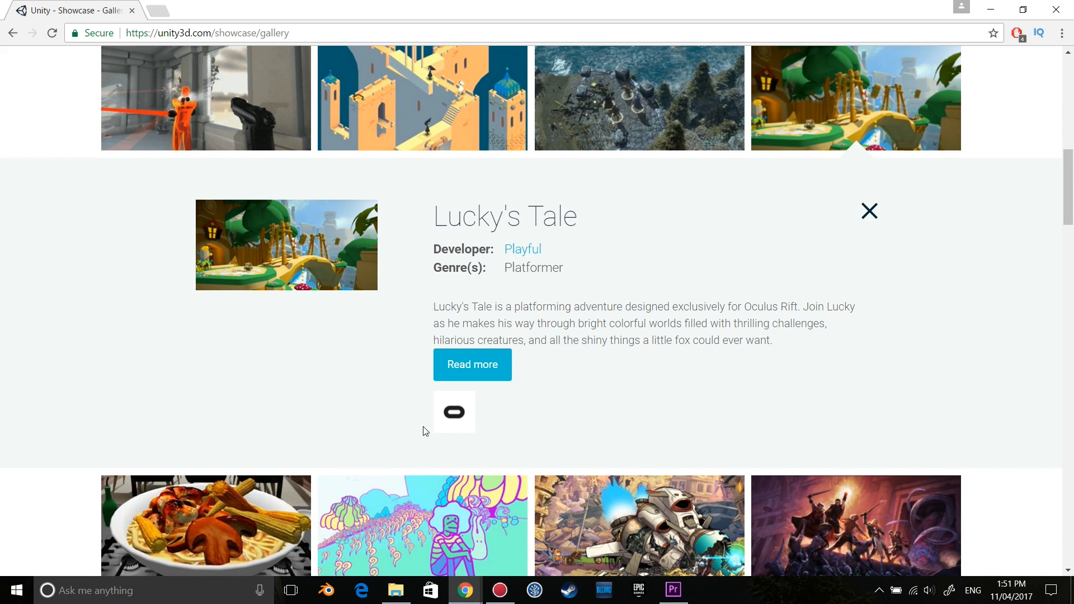